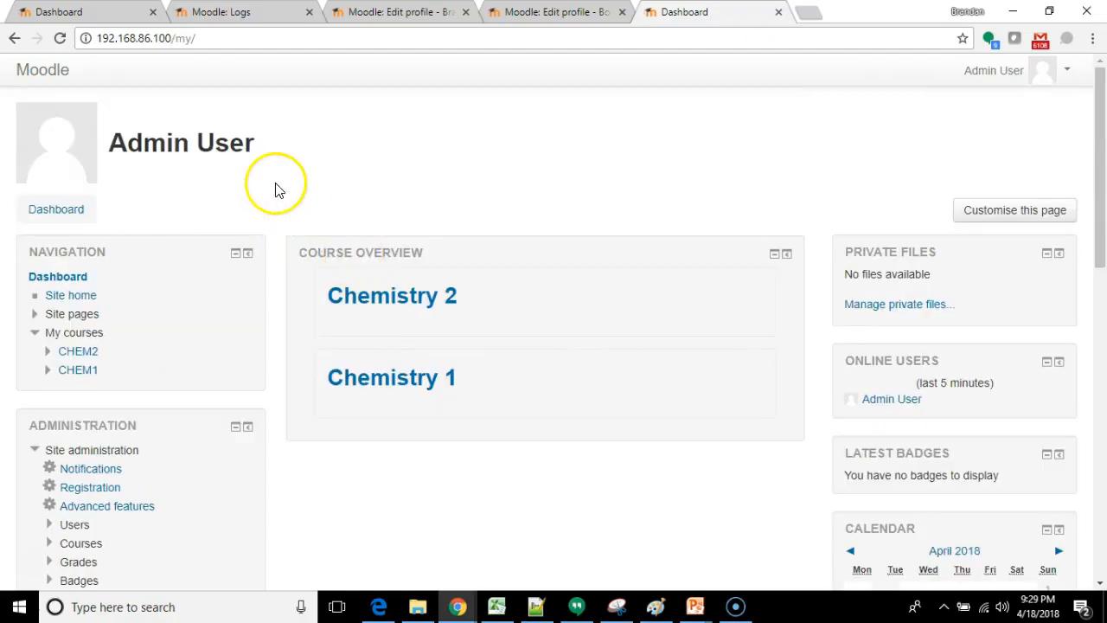
pyautogui.moveTo(71, 159)
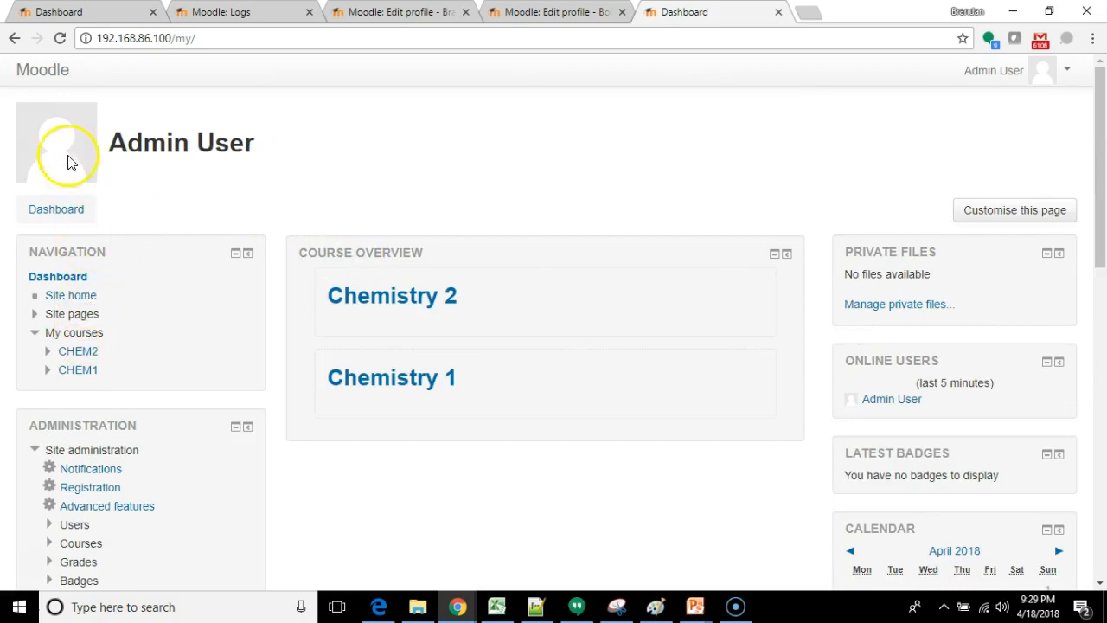
# Navigate the Administration block through Site administration > Plugins > Message outputs to the Email settings page
pyautogui.click(43, 69)
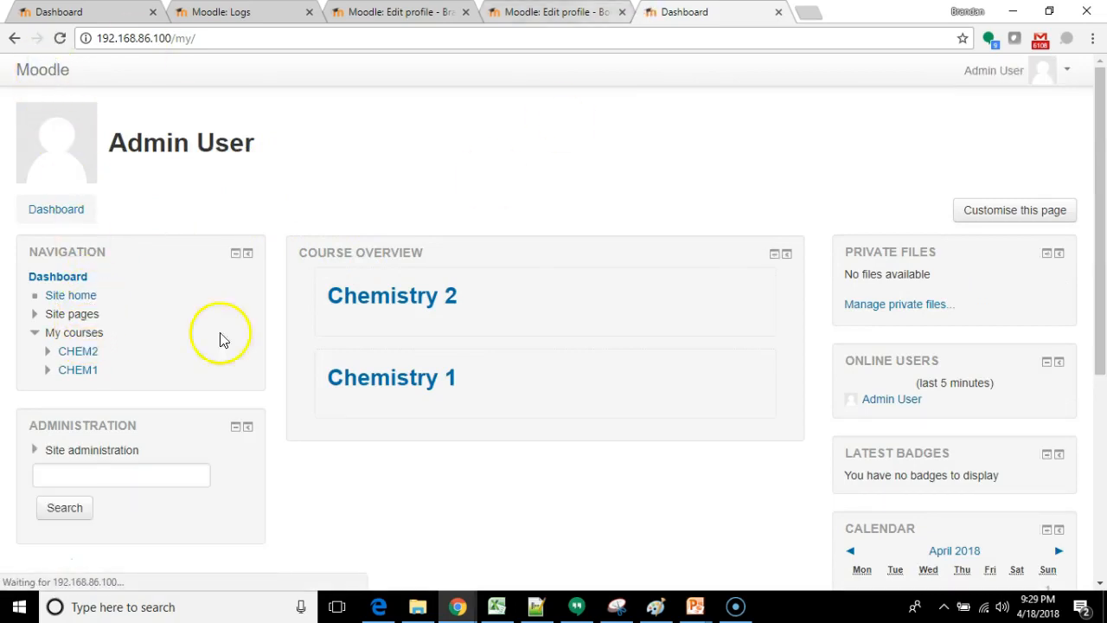
pyautogui.scroll(-3)
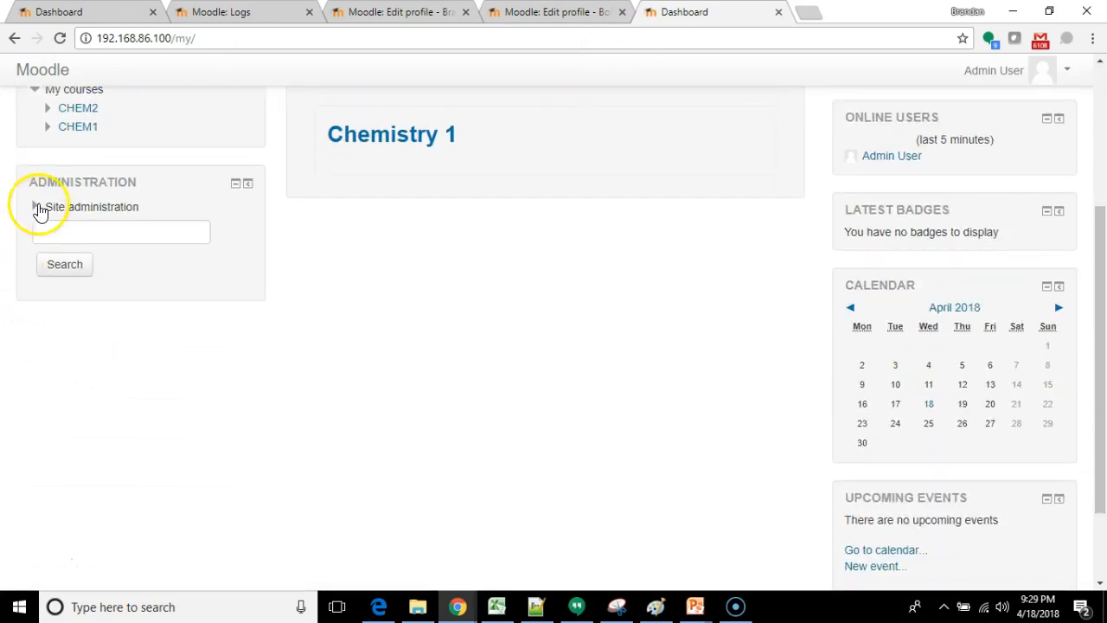
pyautogui.click(38, 208)
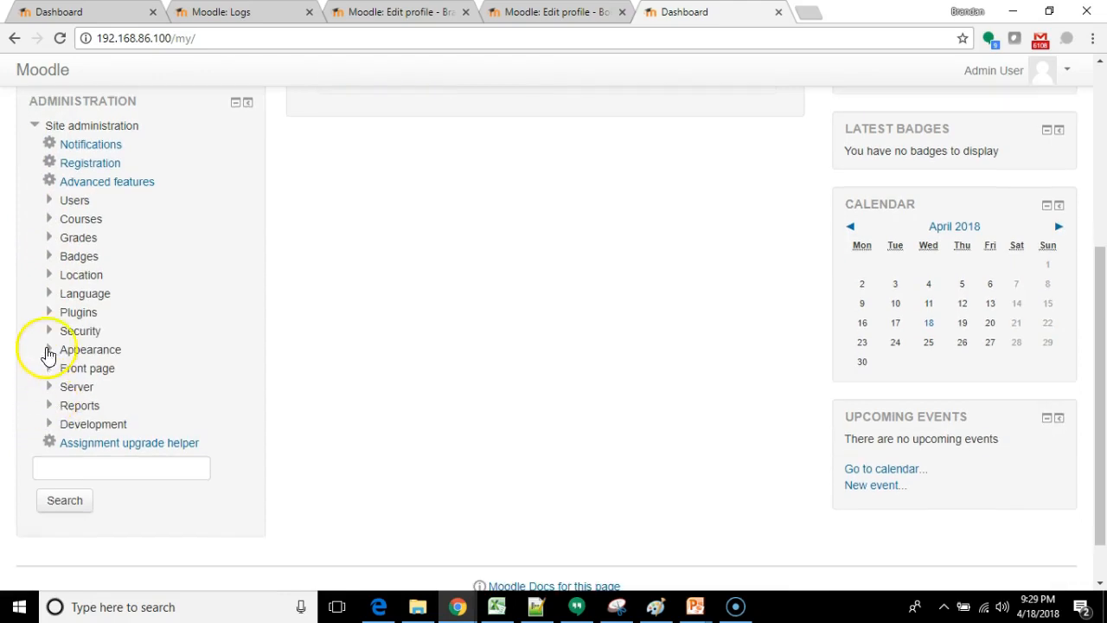
pyautogui.click(48, 311)
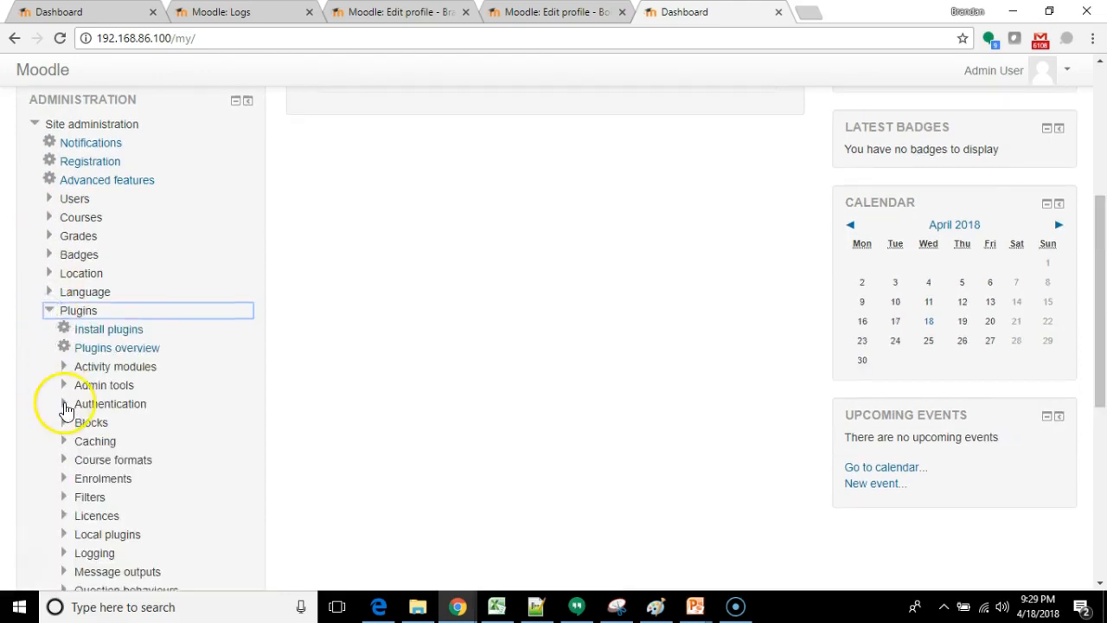
pyautogui.scroll(-3)
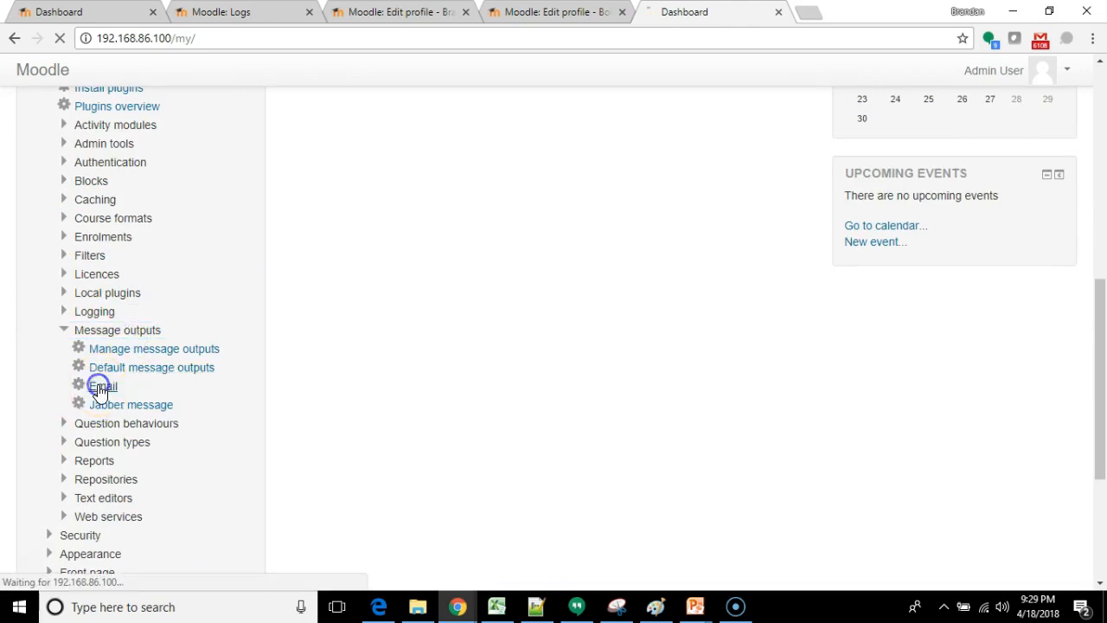
pyautogui.click(100, 386)
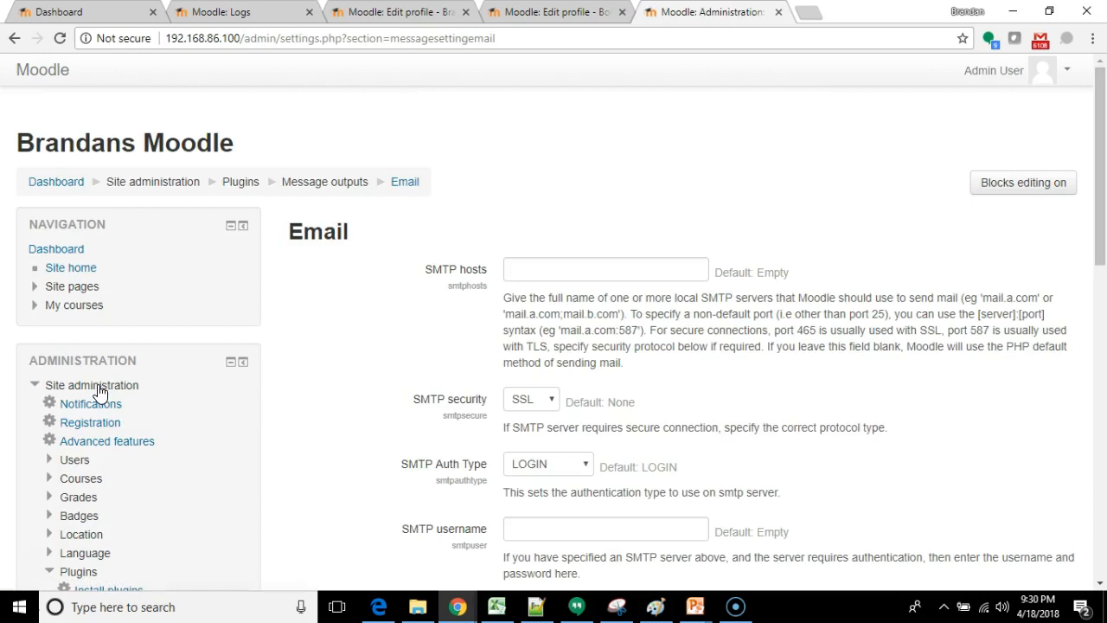
pyautogui.moveTo(114, 232)
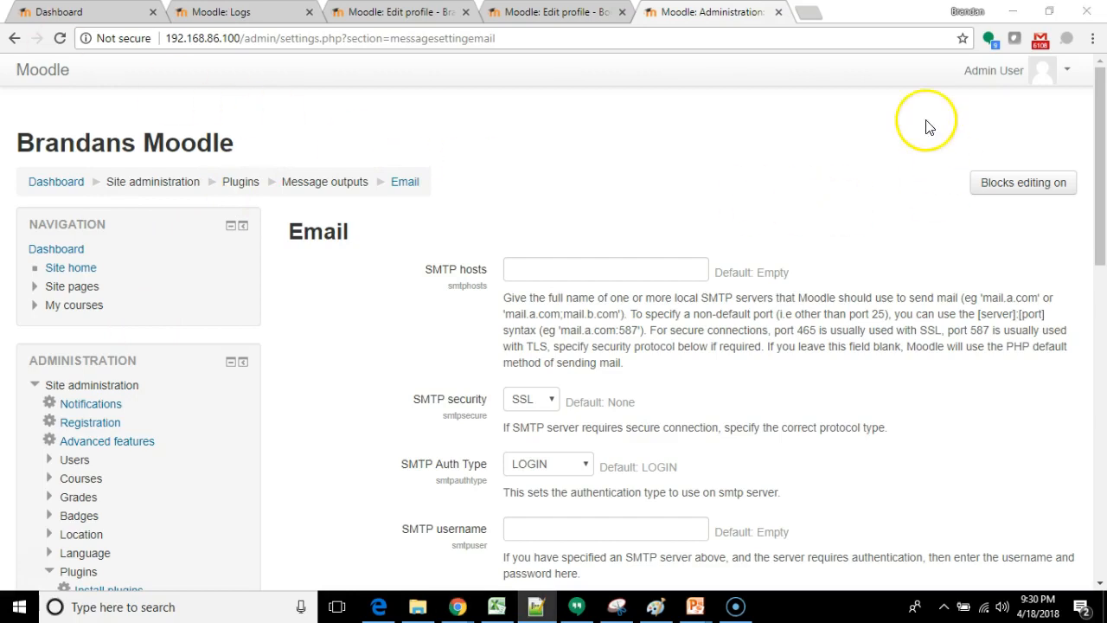
# Enter smtp.gmail.com:465 as the SMTP host
pyautogui.write('smtp.gmail.com:465')
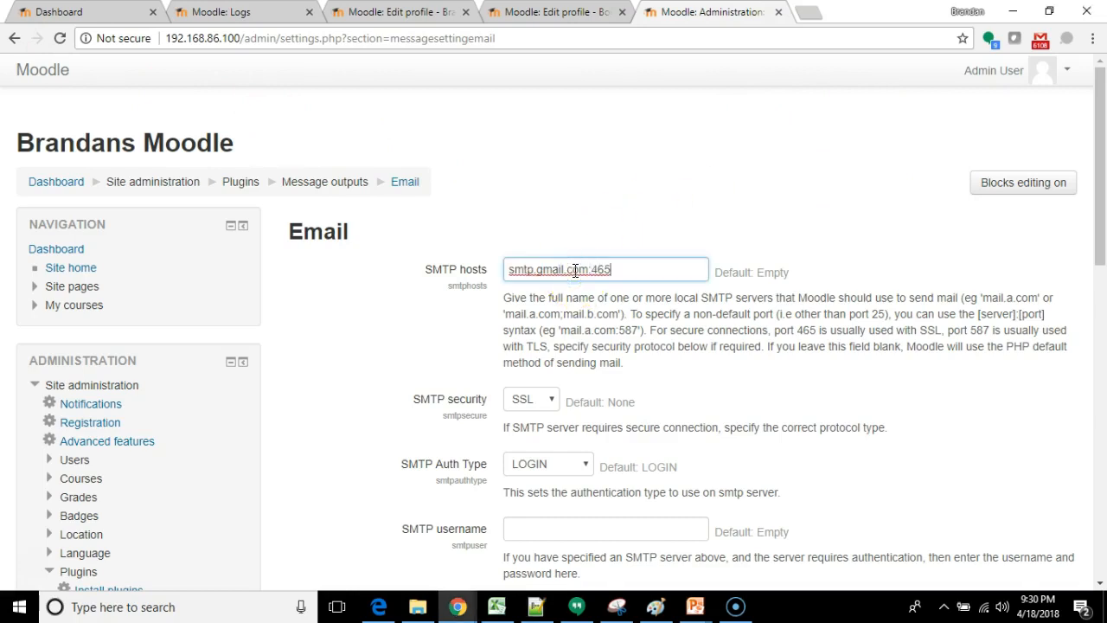
pyautogui.moveTo(837, 256)
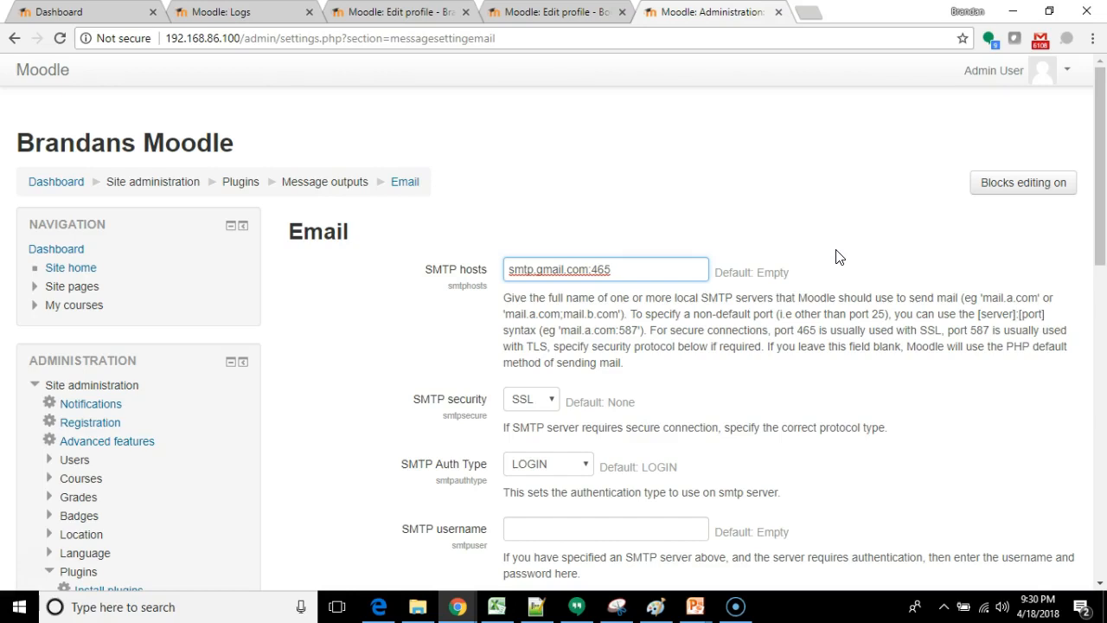
pyautogui.click(606, 270)
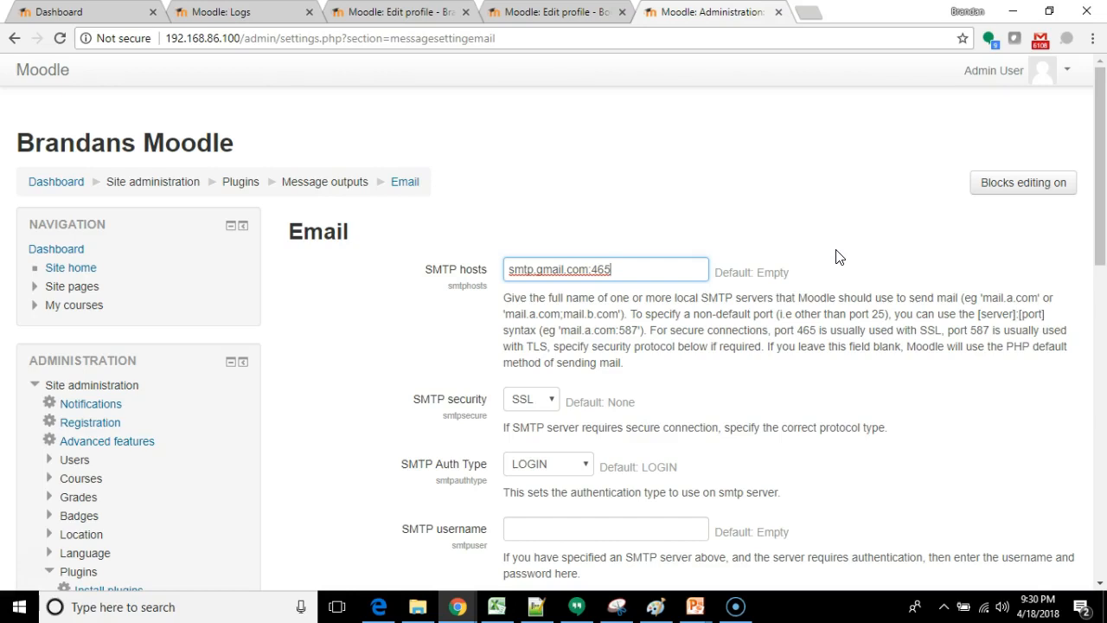
pyautogui.moveTo(720, 251)
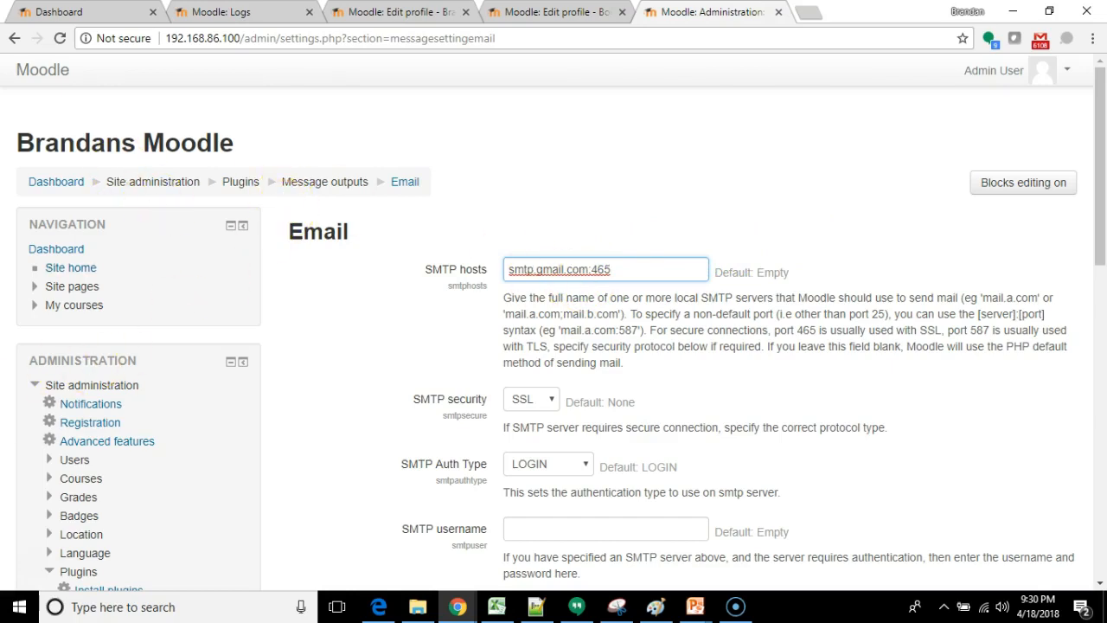
pyautogui.moveTo(53, 562)
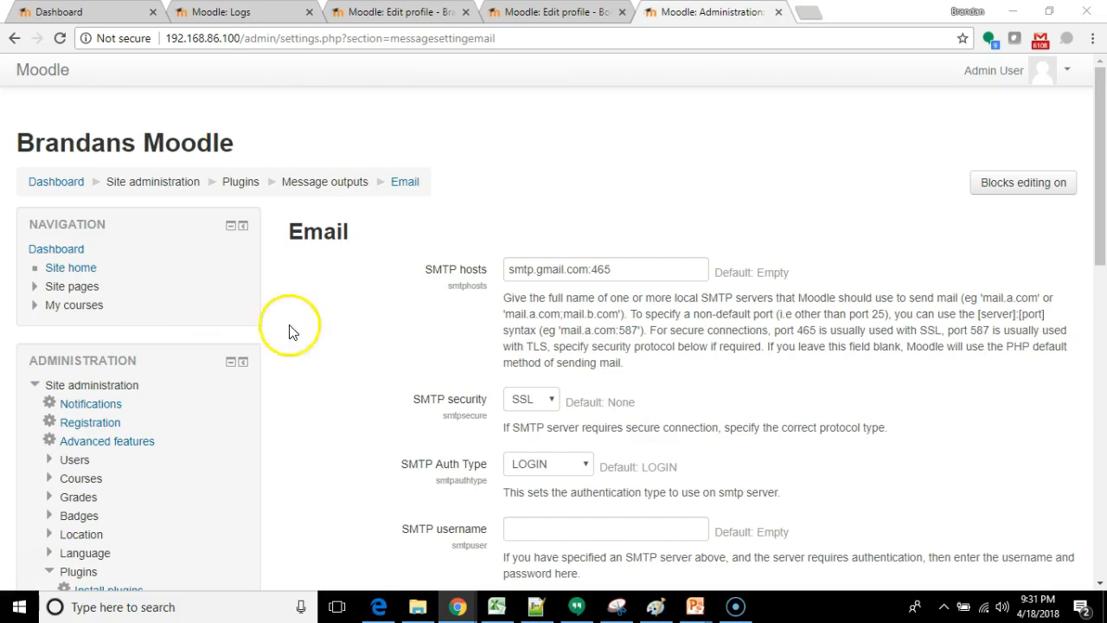
pyautogui.scroll(-3)
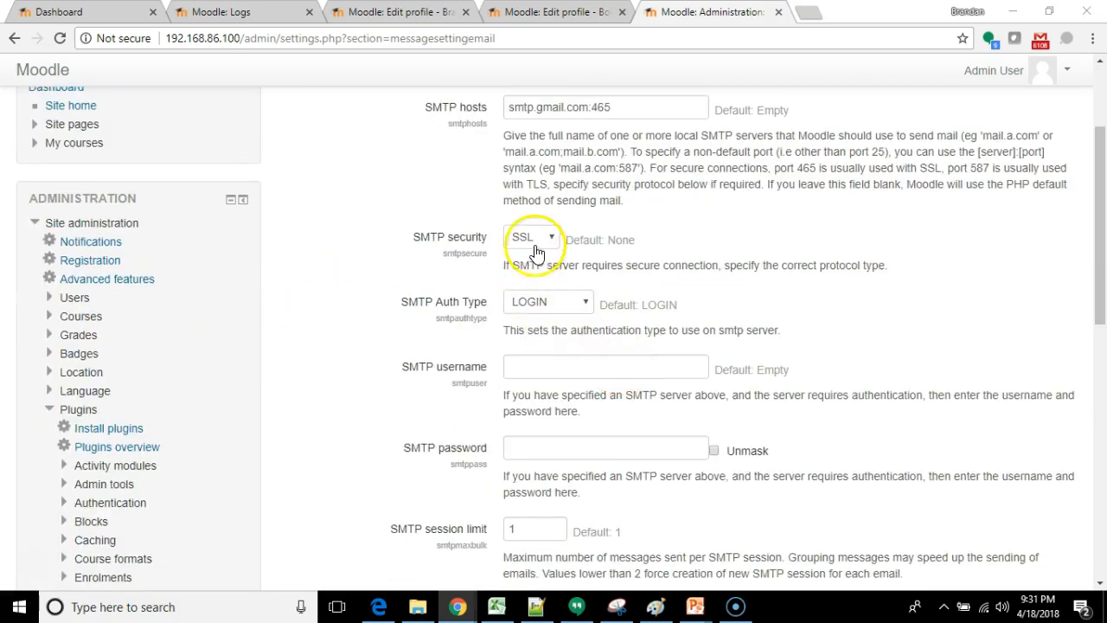
pyautogui.click(531, 235)
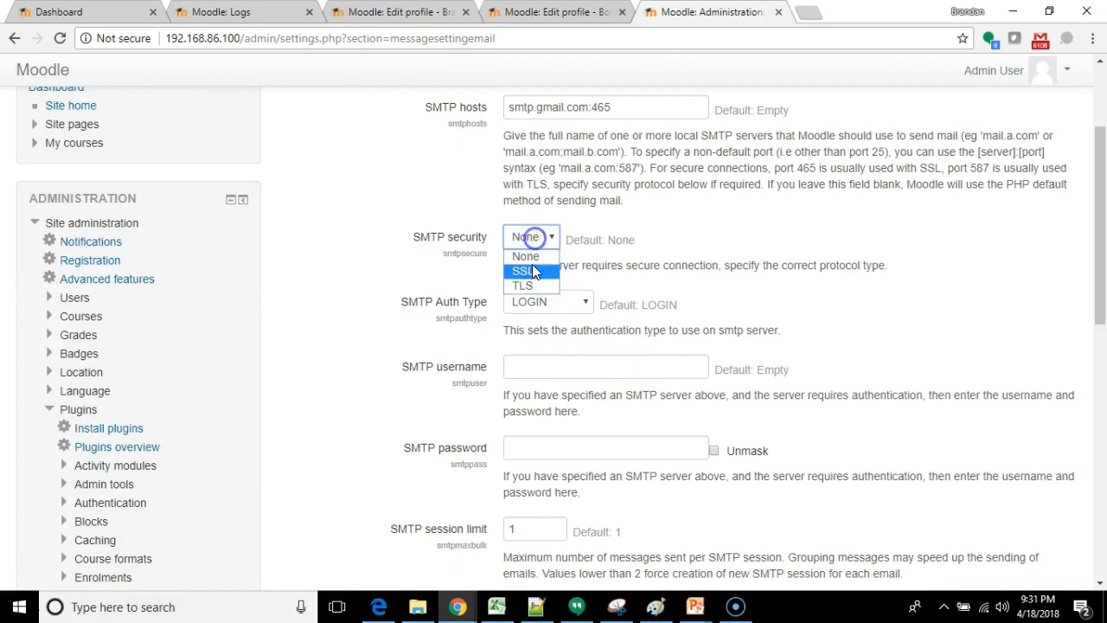
pyautogui.click(526, 269)
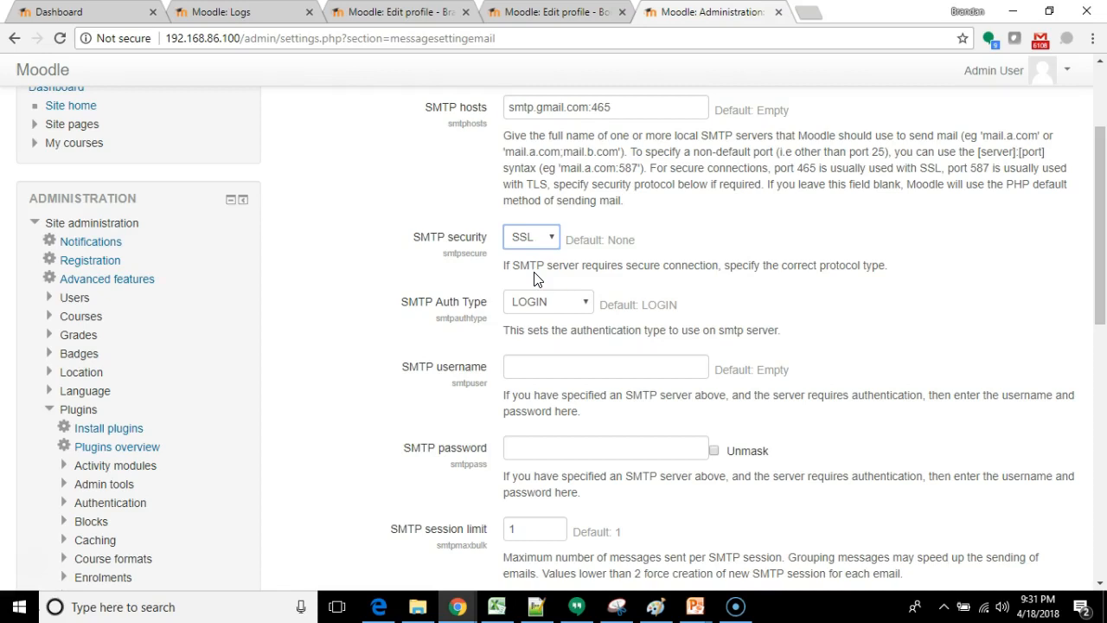
pyautogui.scroll(-3)
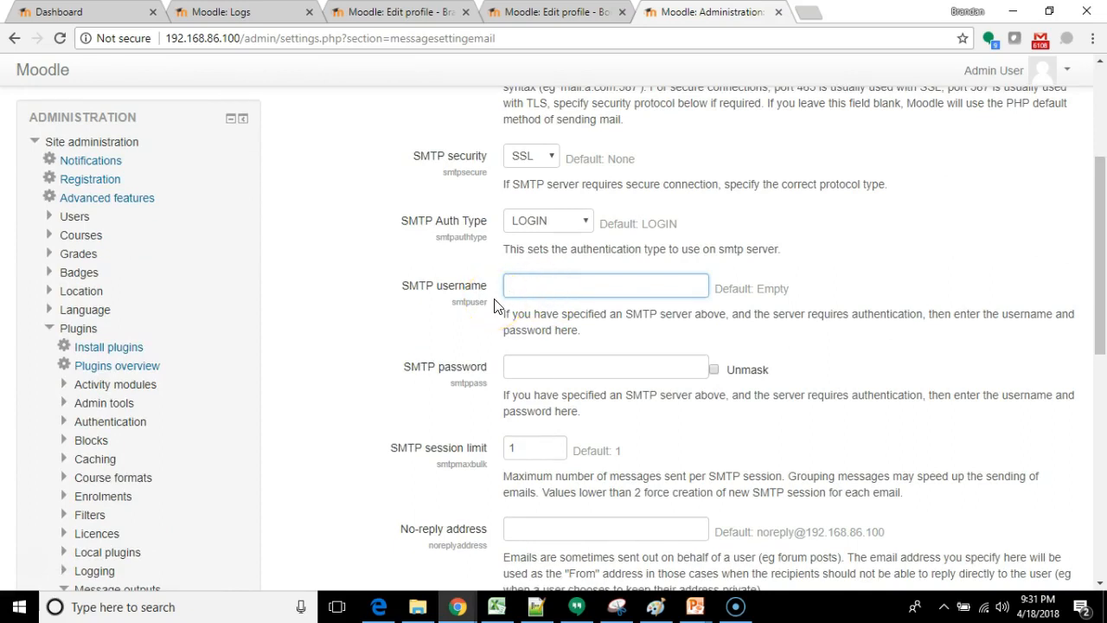
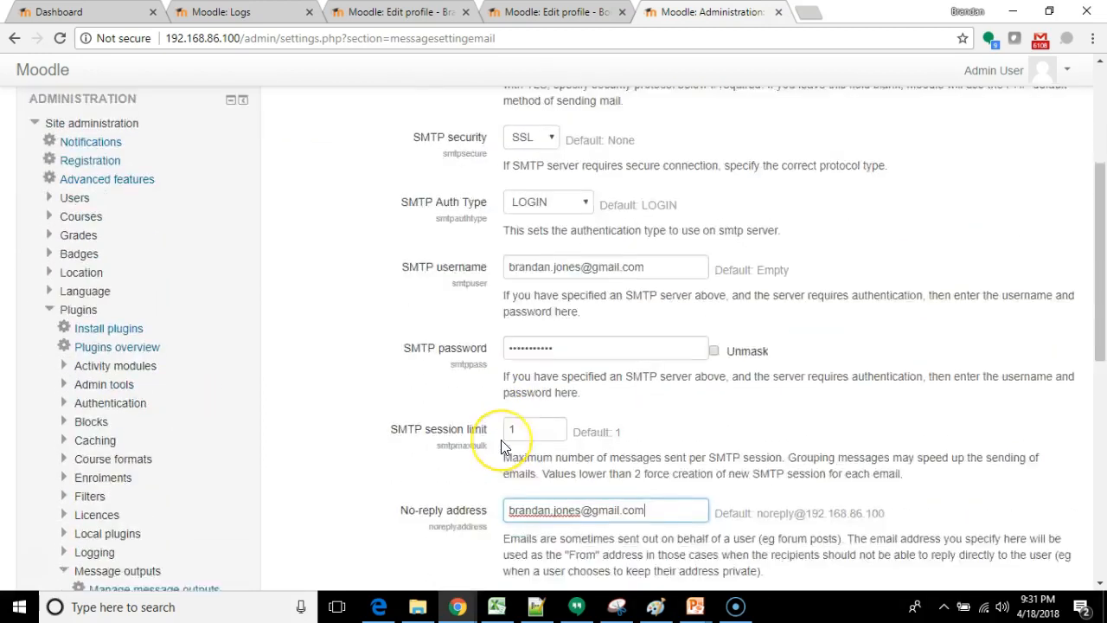
# Save the completed Email settings with Save changes at the bottom of the page
pyautogui.scroll(-3)
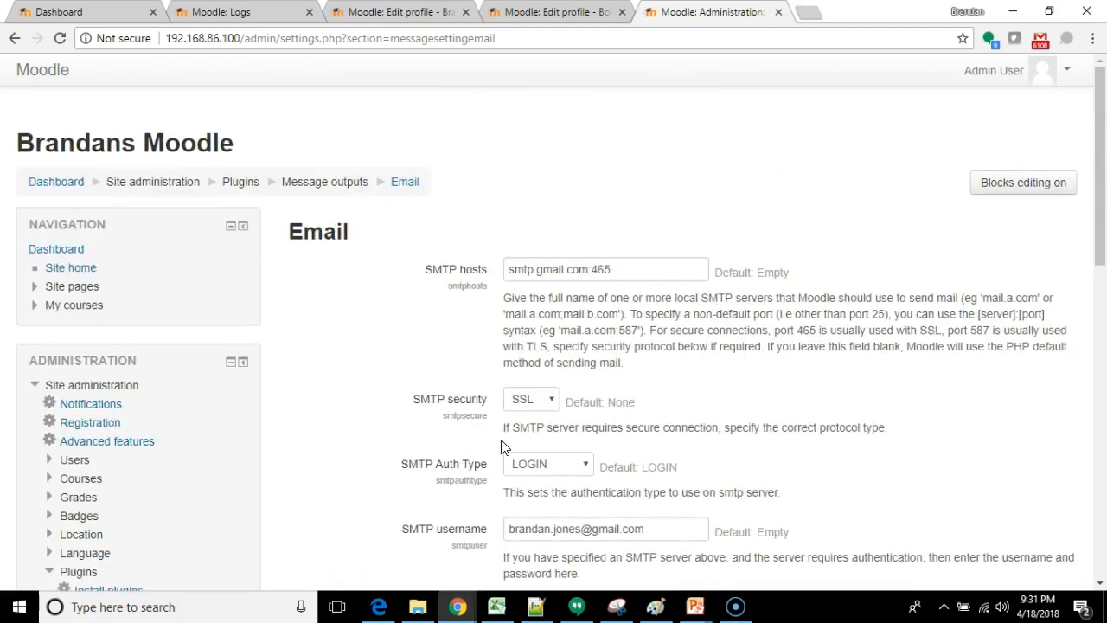
pyautogui.scroll(-3)
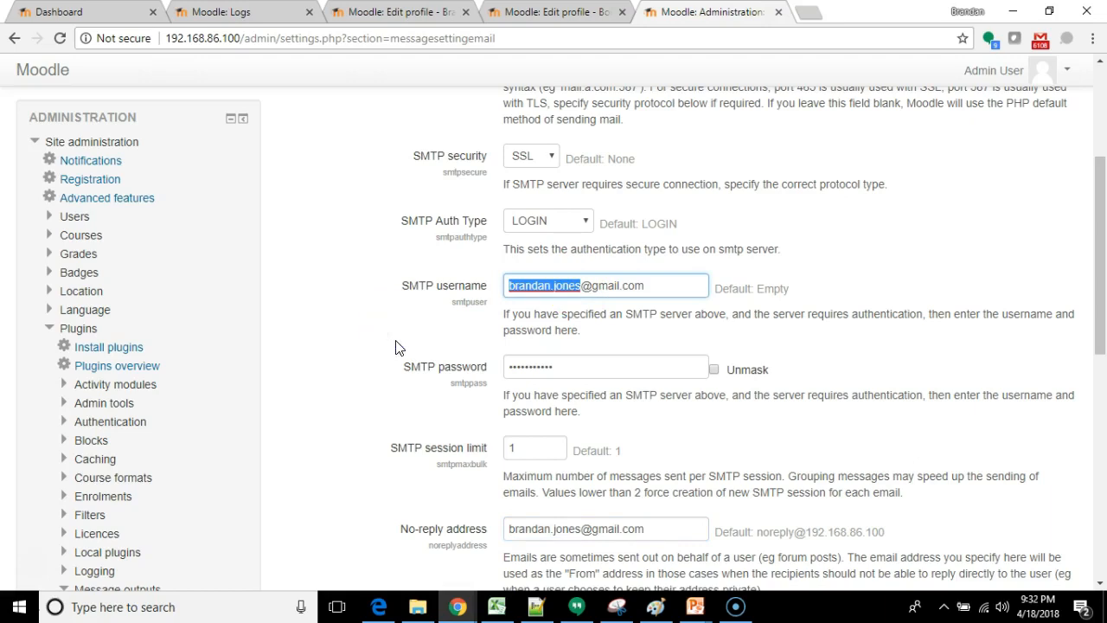
pyautogui.scroll(-3)
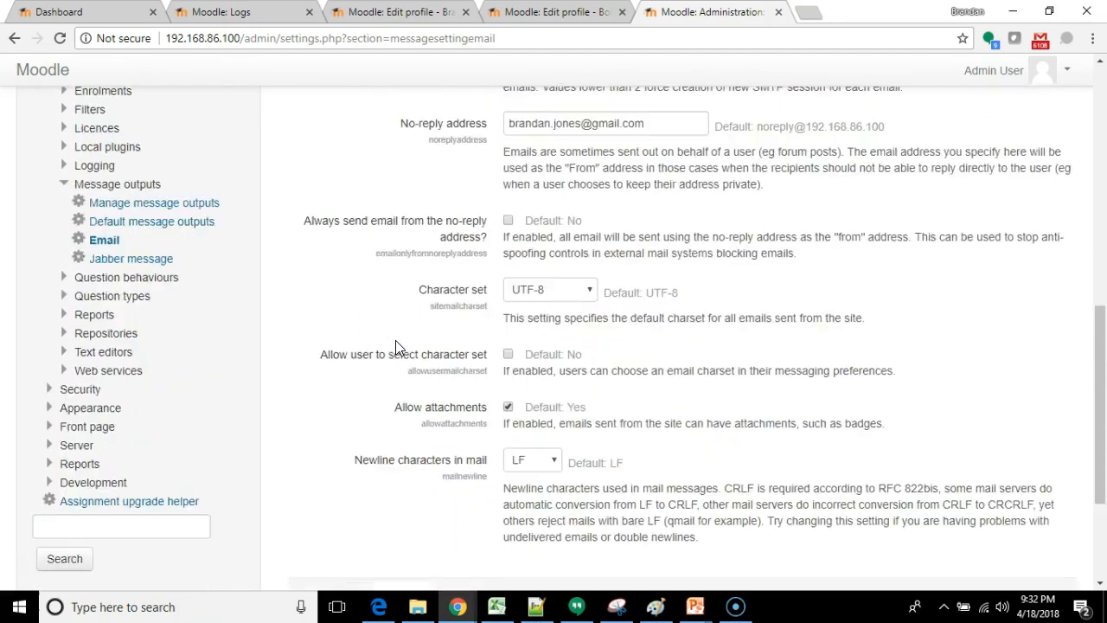
pyautogui.scroll(-3)
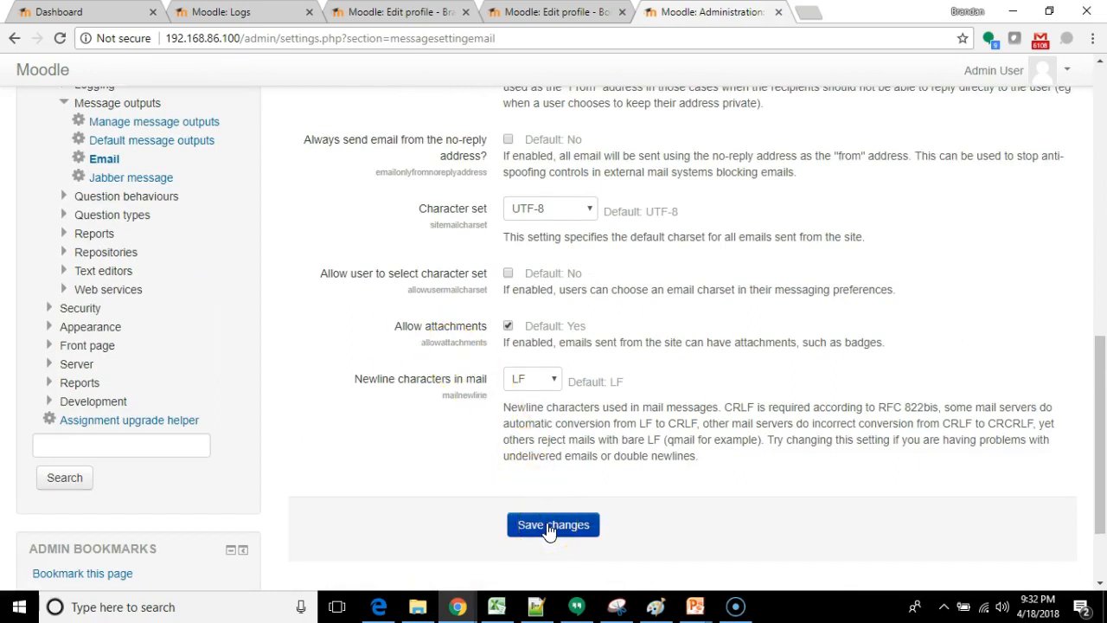
pyautogui.click(554, 525)
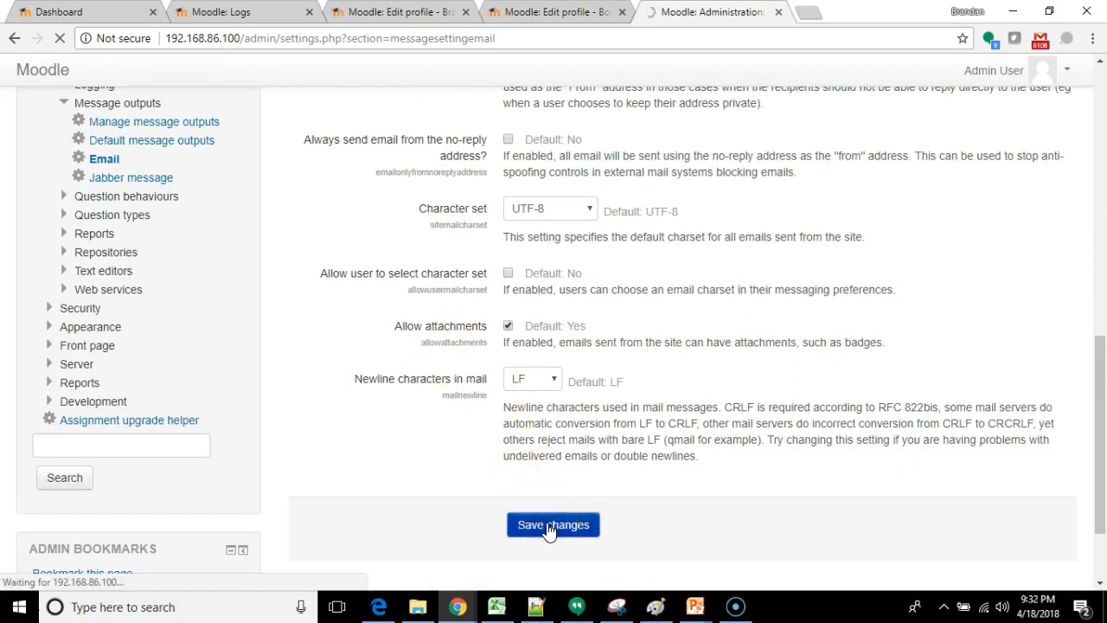
pyautogui.click(554, 524)
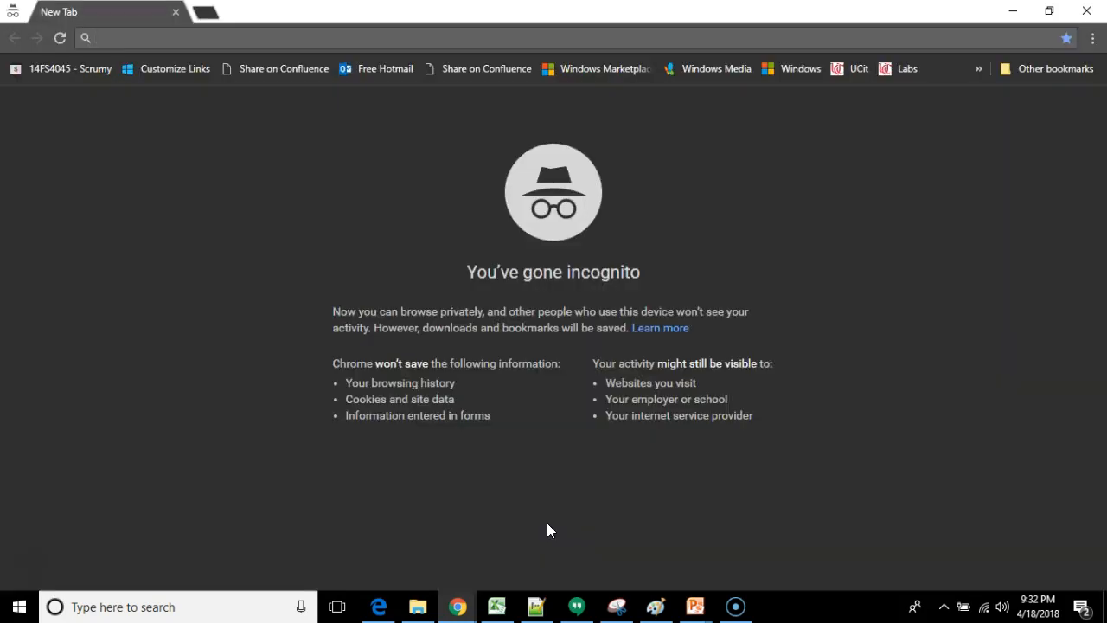
# Load the Moodle site at 192.168.86.100 in the incognito window and head to Log in
pyautogui.write('192.168.86.100')
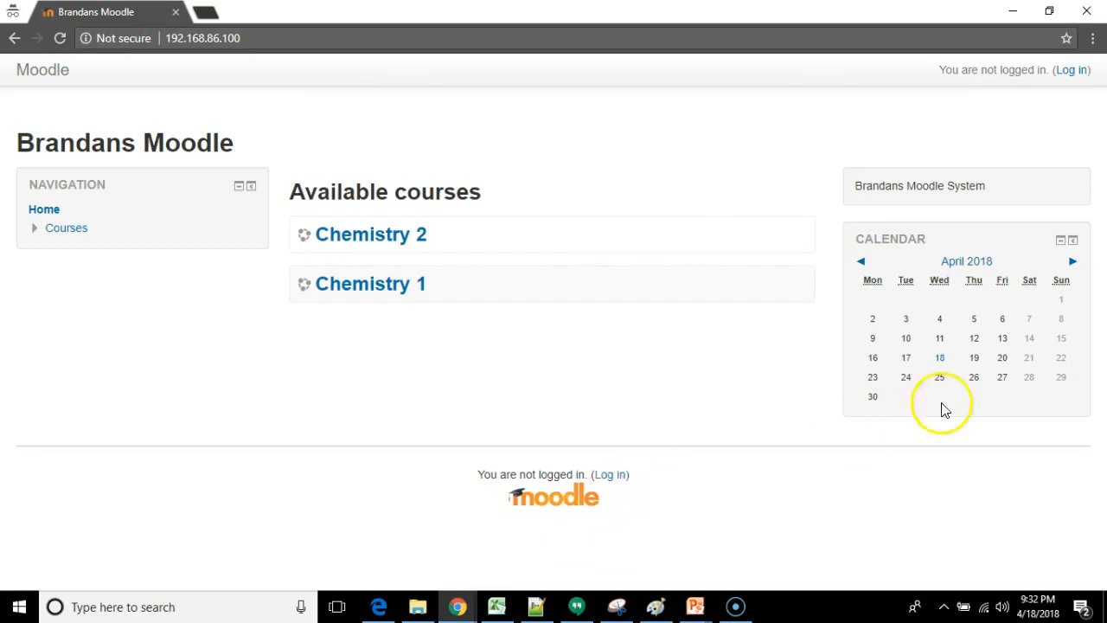
pyautogui.click(1080, 69)
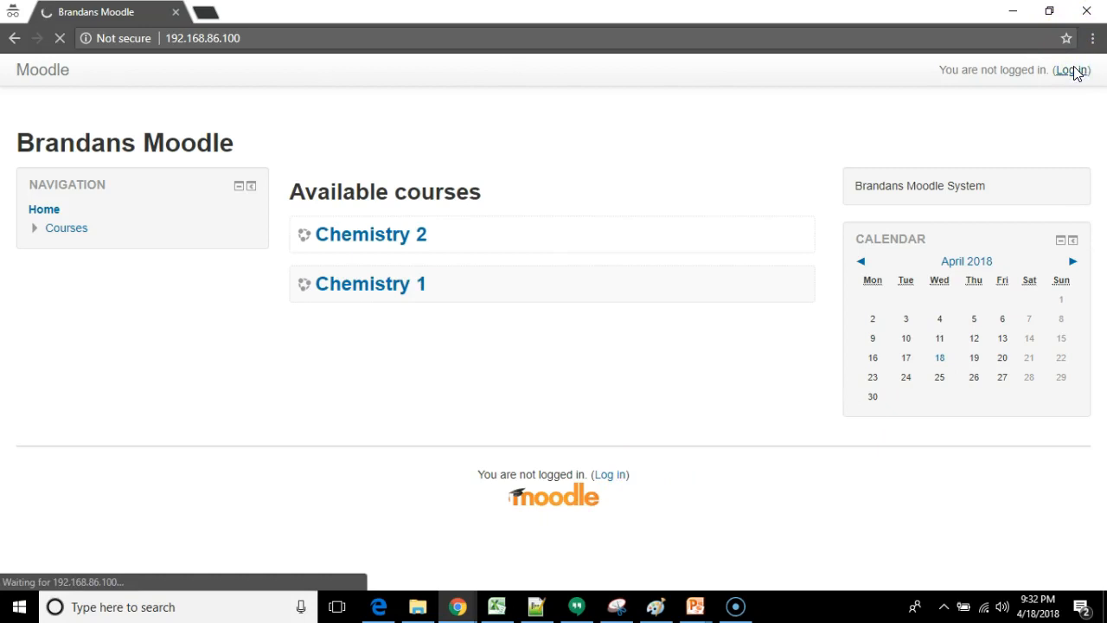
# Use the forgotten password page to search username bob, request the reset and continue home
pyautogui.click(1076, 69)
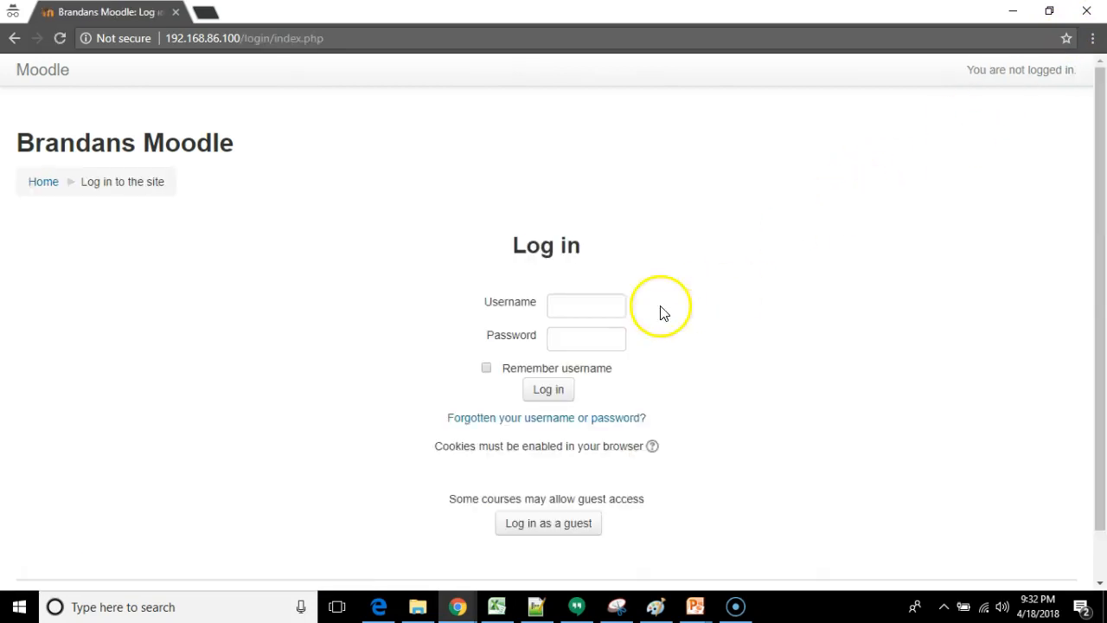
pyautogui.click(585, 304)
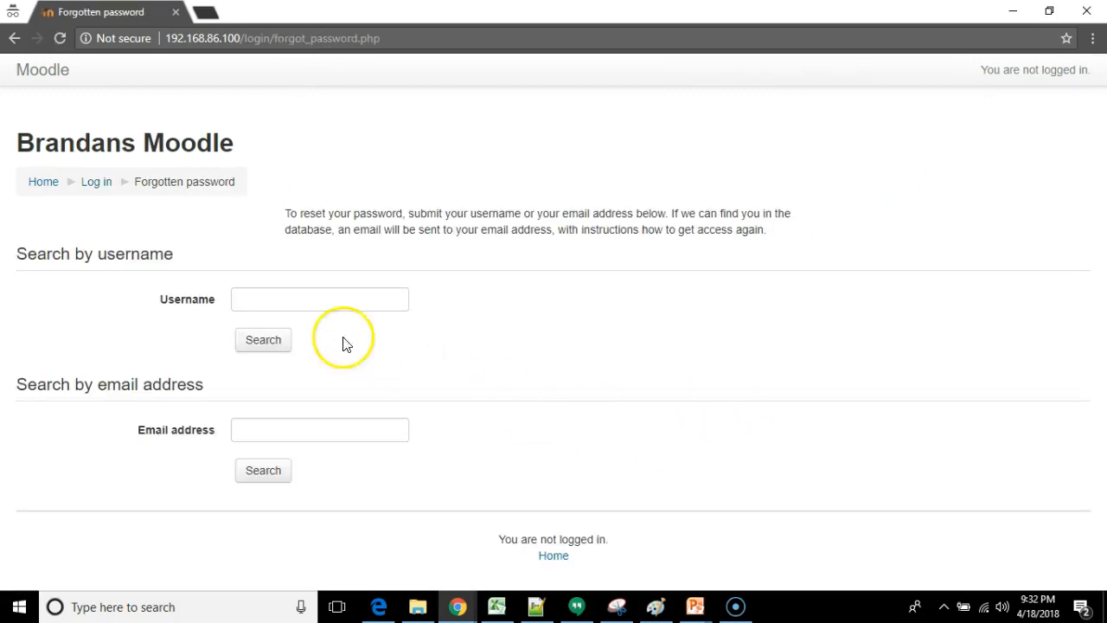
pyautogui.write('bob')
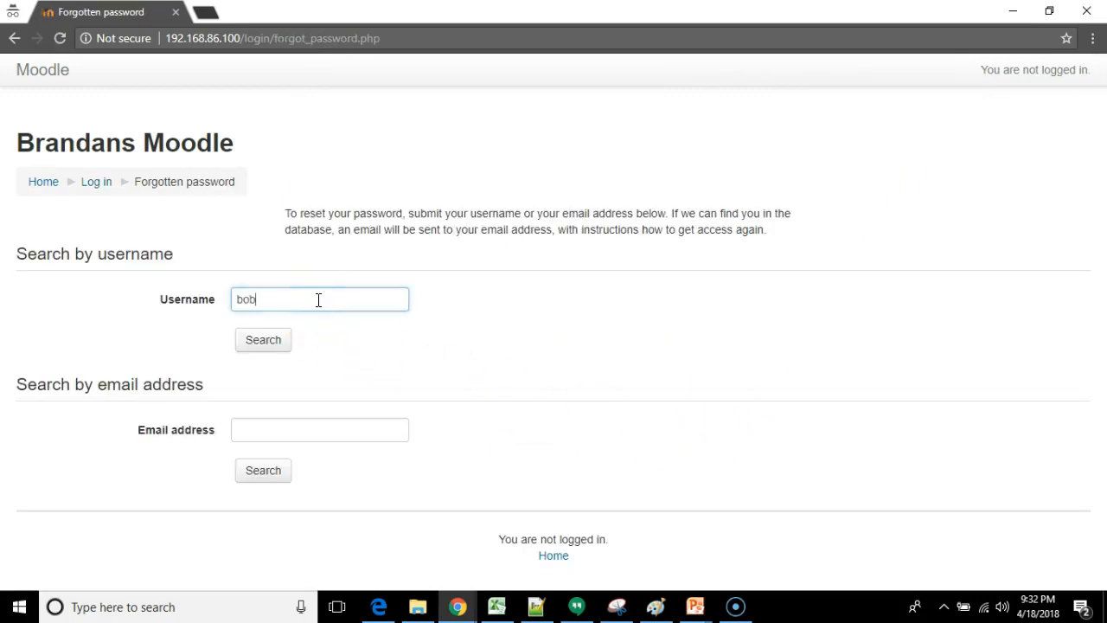
pyautogui.click(263, 339)
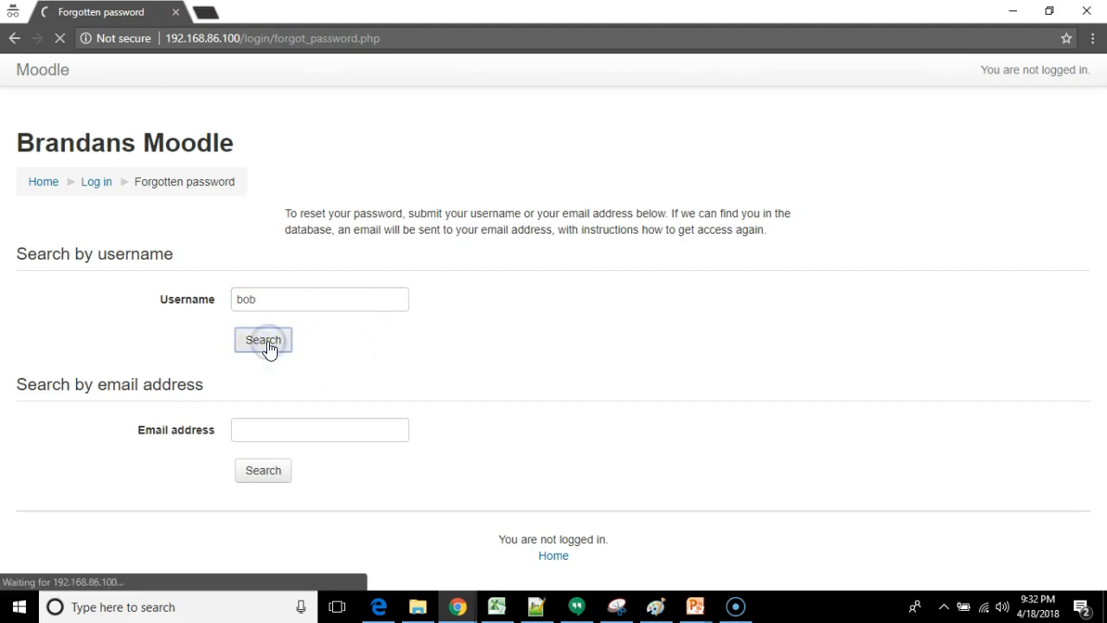
pyautogui.click(263, 339)
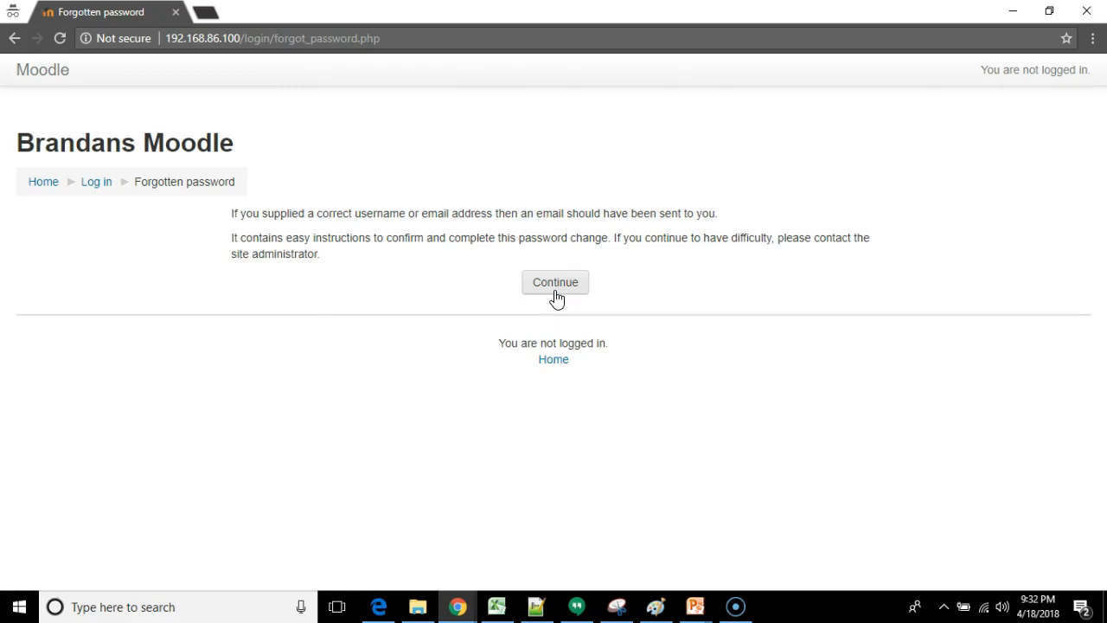
pyautogui.moveTo(10, 38)
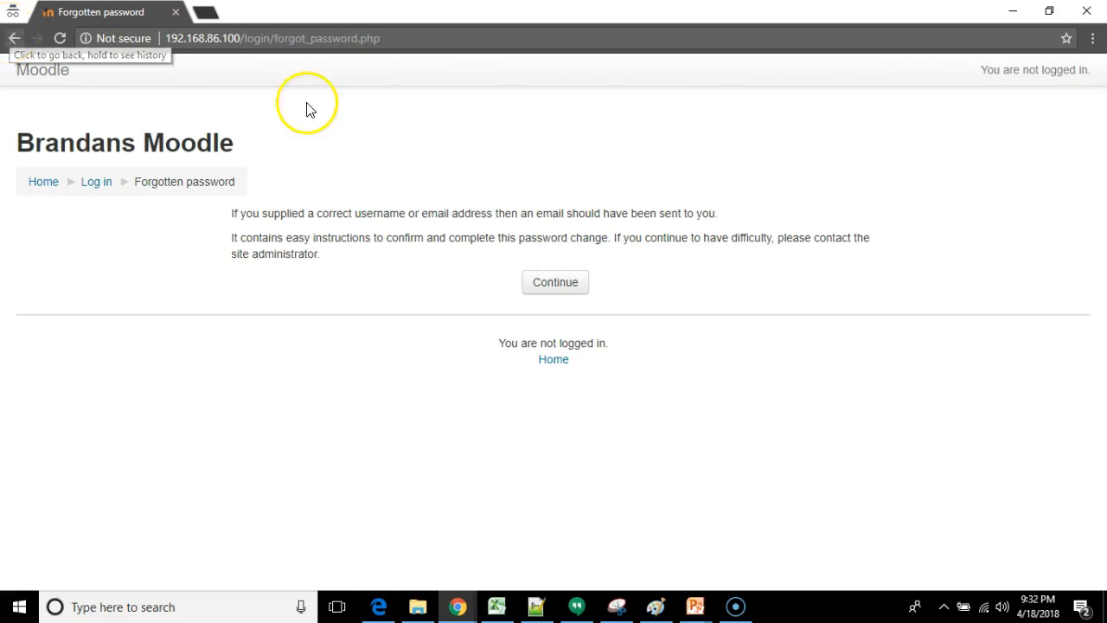
pyautogui.click(554, 282)
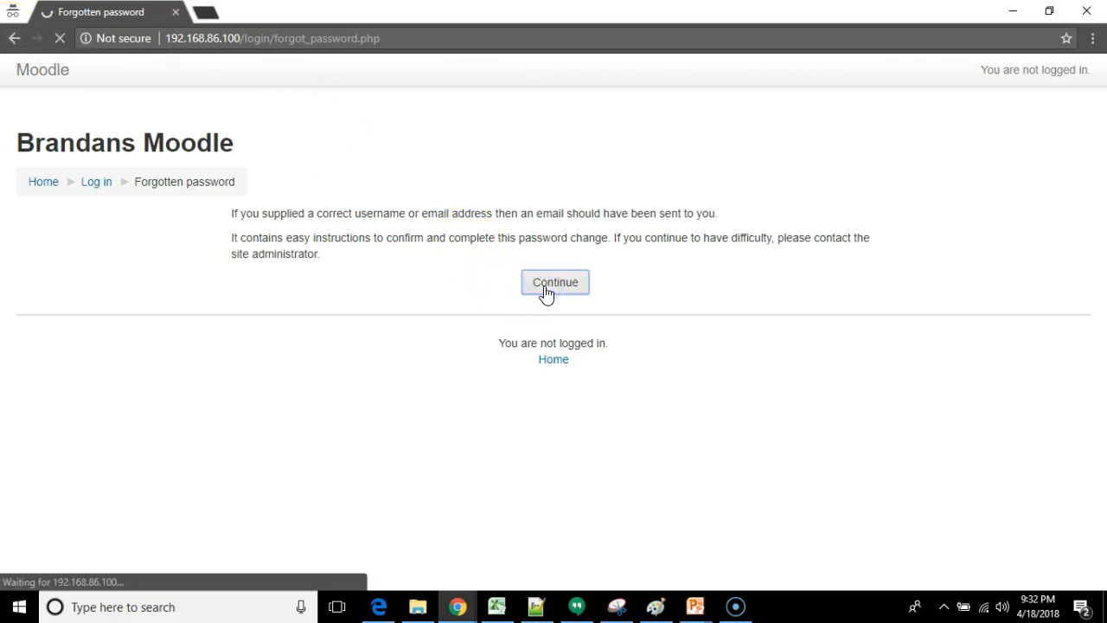
pyautogui.click(554, 282)
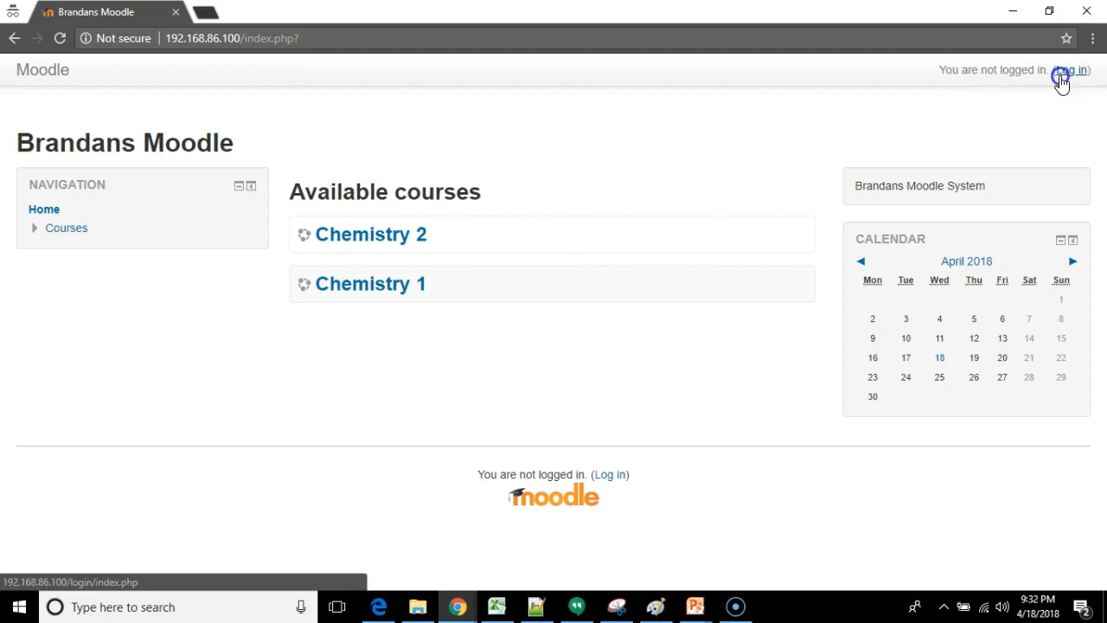
# Return to the forgotten password page and enter the Yahoo address under Search by email address
pyautogui.click(1073, 69)
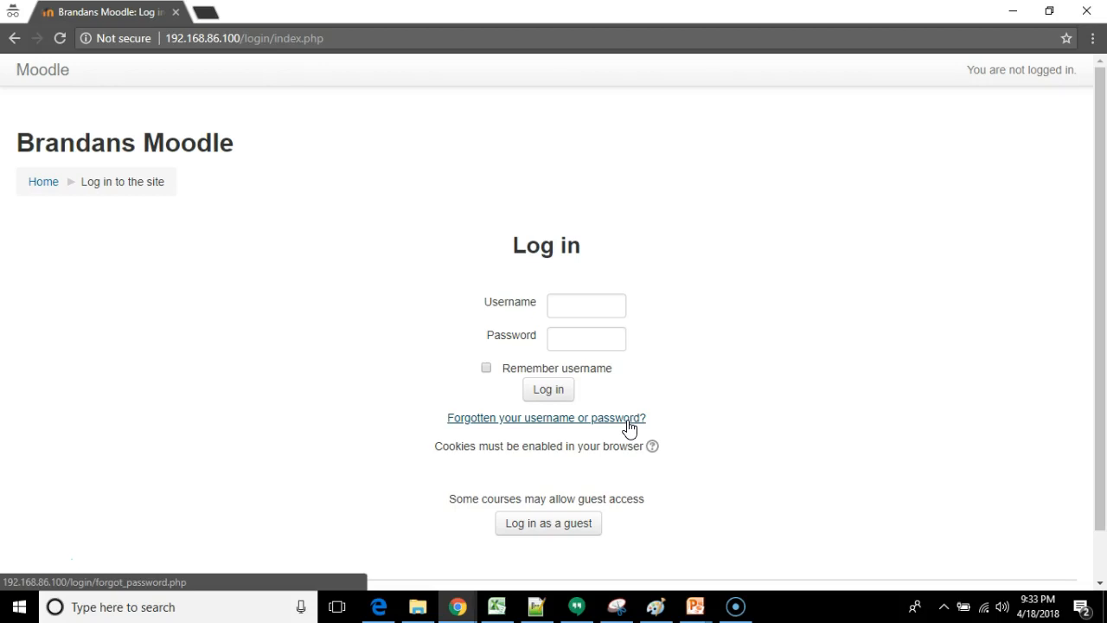
pyautogui.click(547, 417)
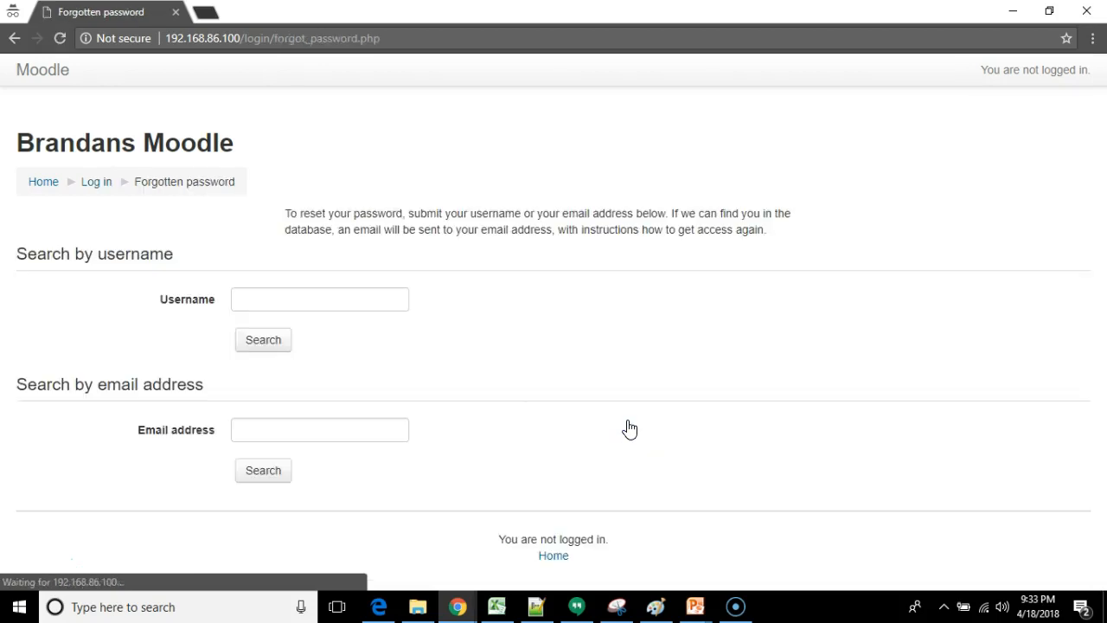
pyautogui.click(289, 429)
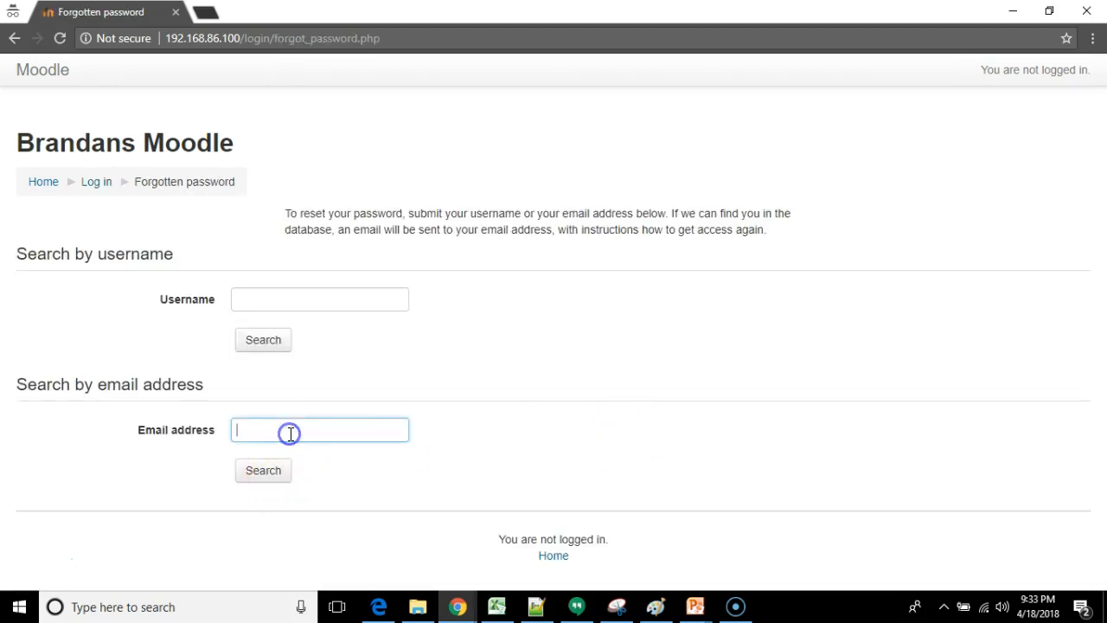
pyautogui.click(291, 429)
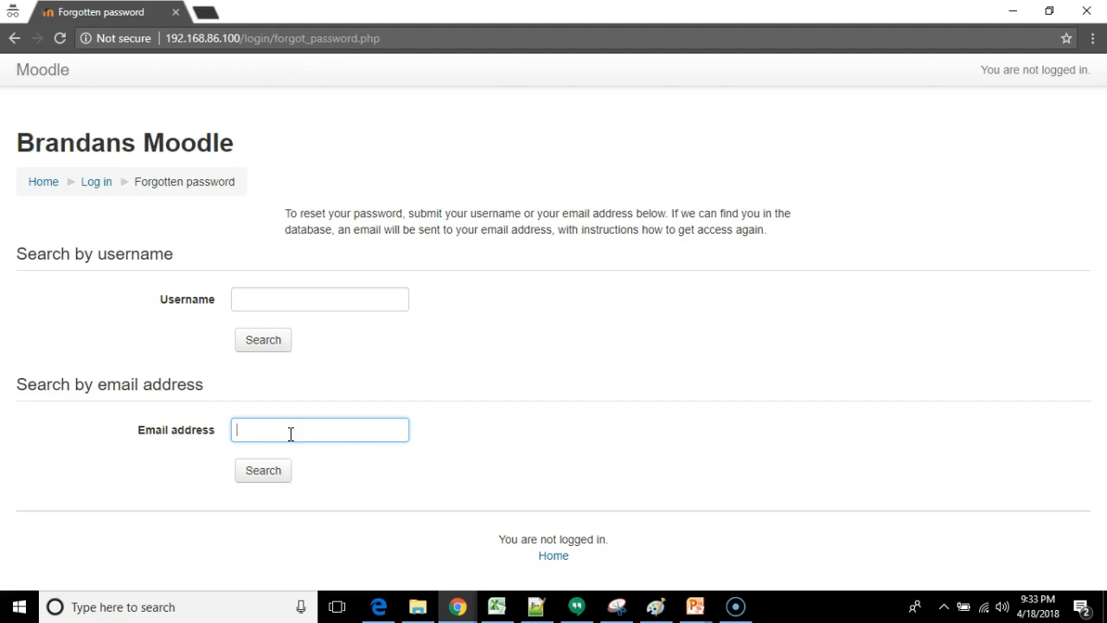
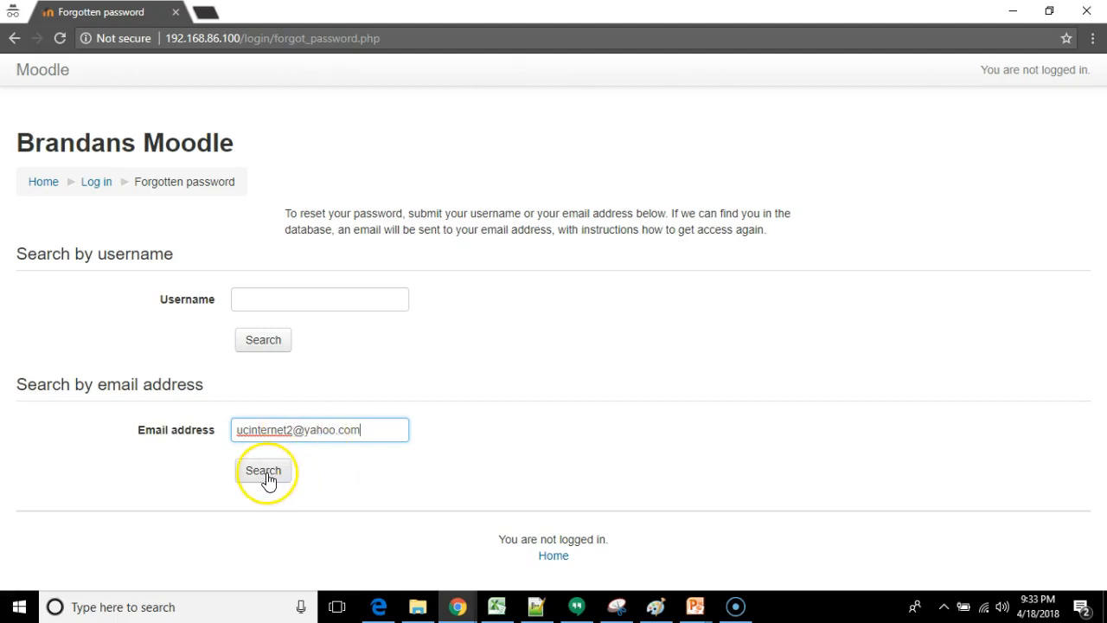
# Search by that email to request the reset, then acknowledge the confirmation
pyautogui.click(263, 470)
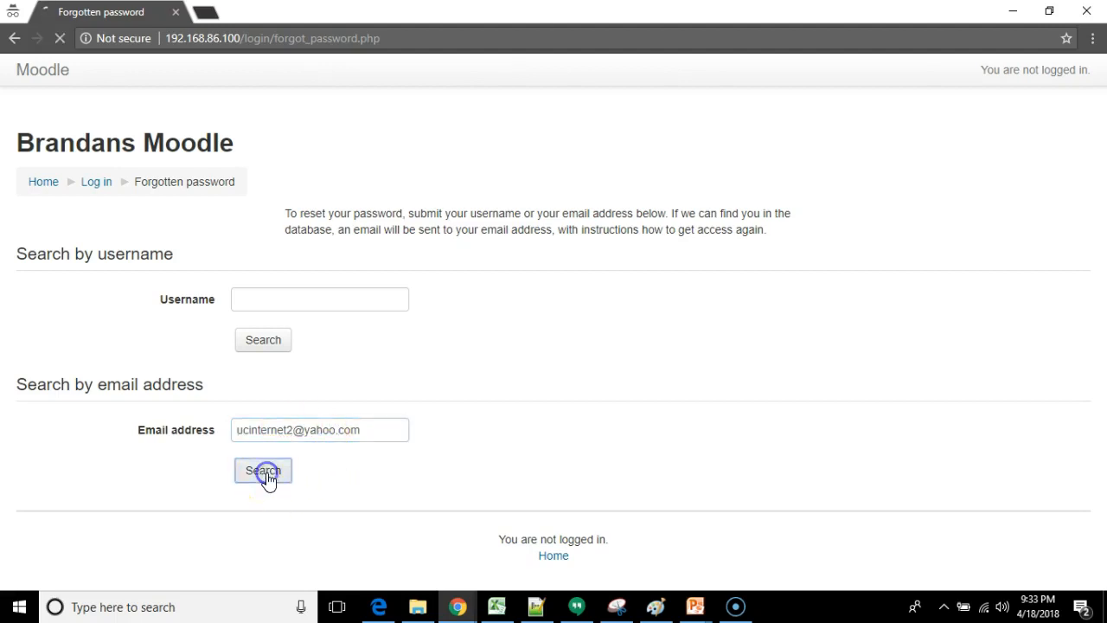
pyautogui.click(263, 470)
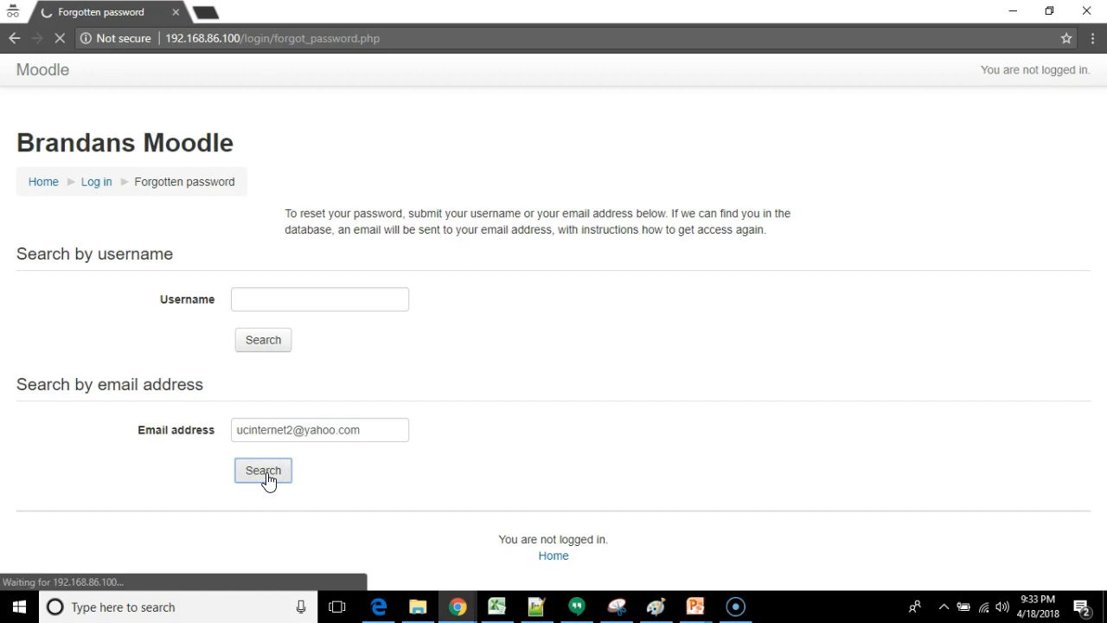
pyautogui.click(263, 470)
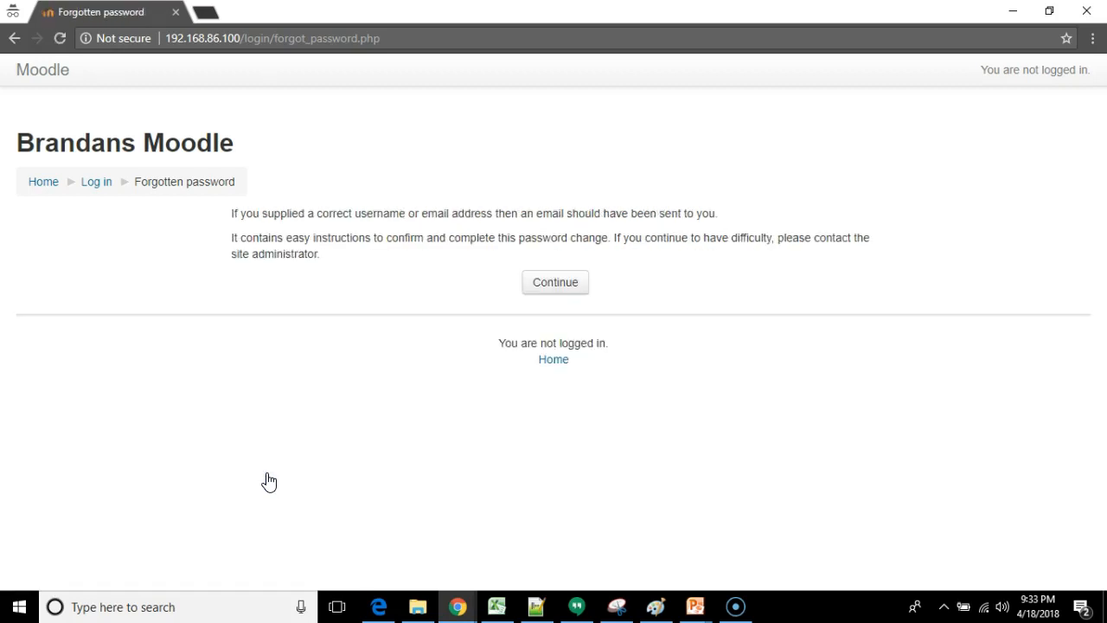
pyautogui.moveTo(616, 301)
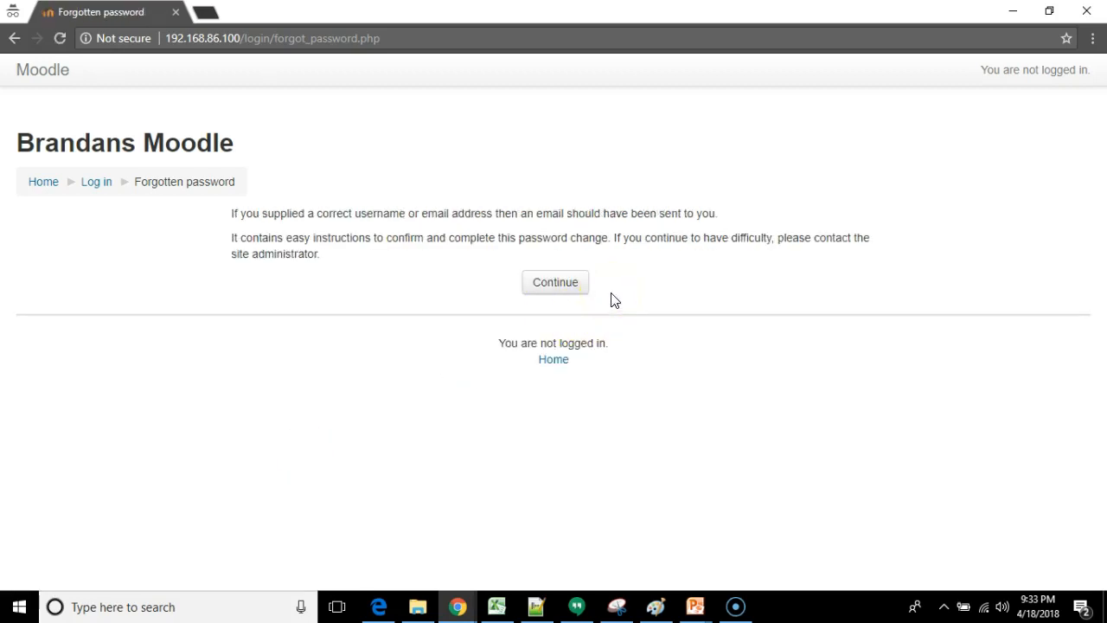
pyautogui.click(555, 282)
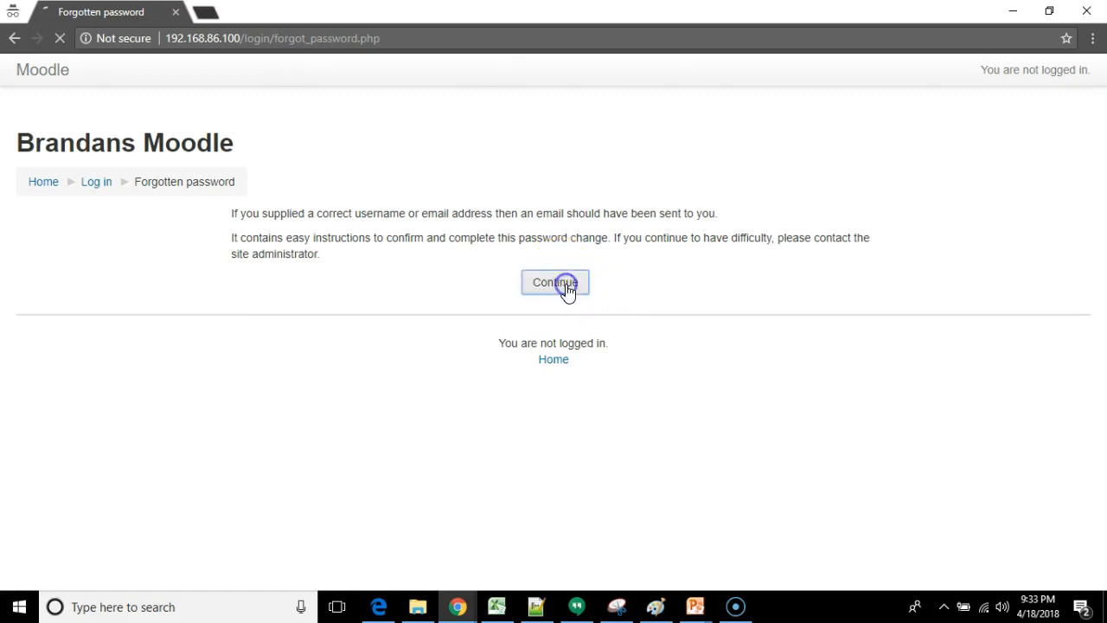
pyautogui.click(554, 284)
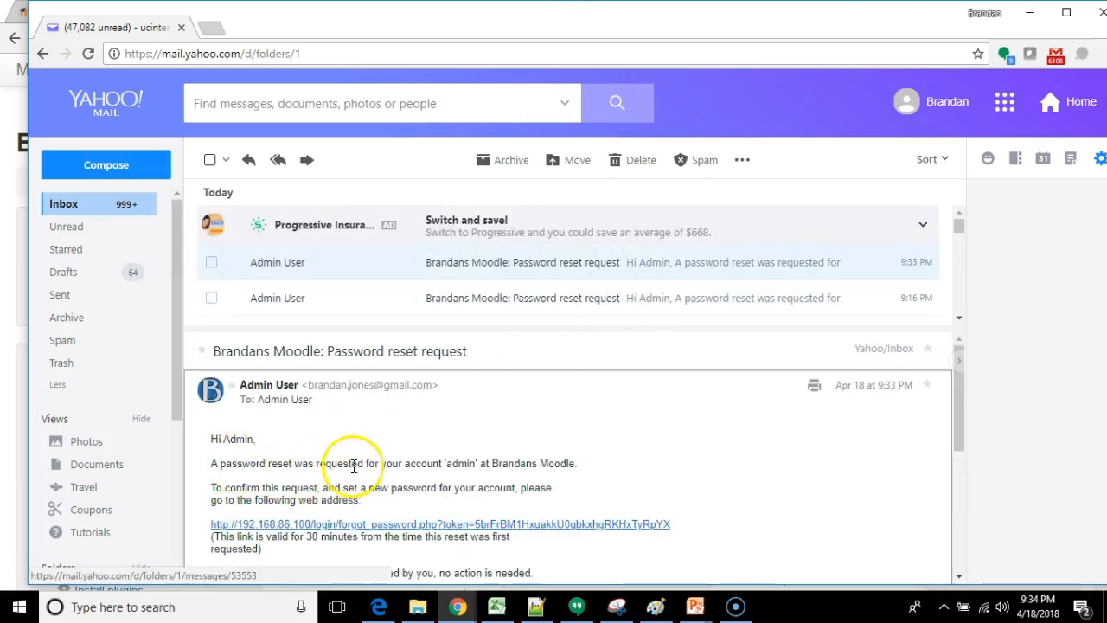
pyautogui.moveTo(446, 463)
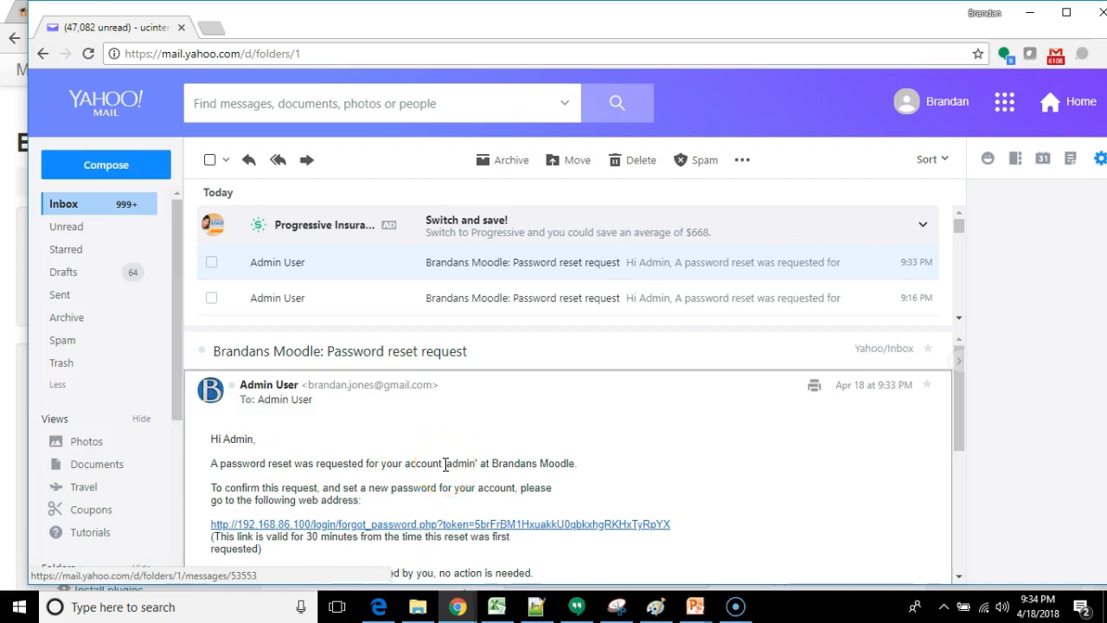
# Follow the reset link in the Brandans Moodle email, then close the resulting tab to return to the message
pyautogui.scroll(-3)
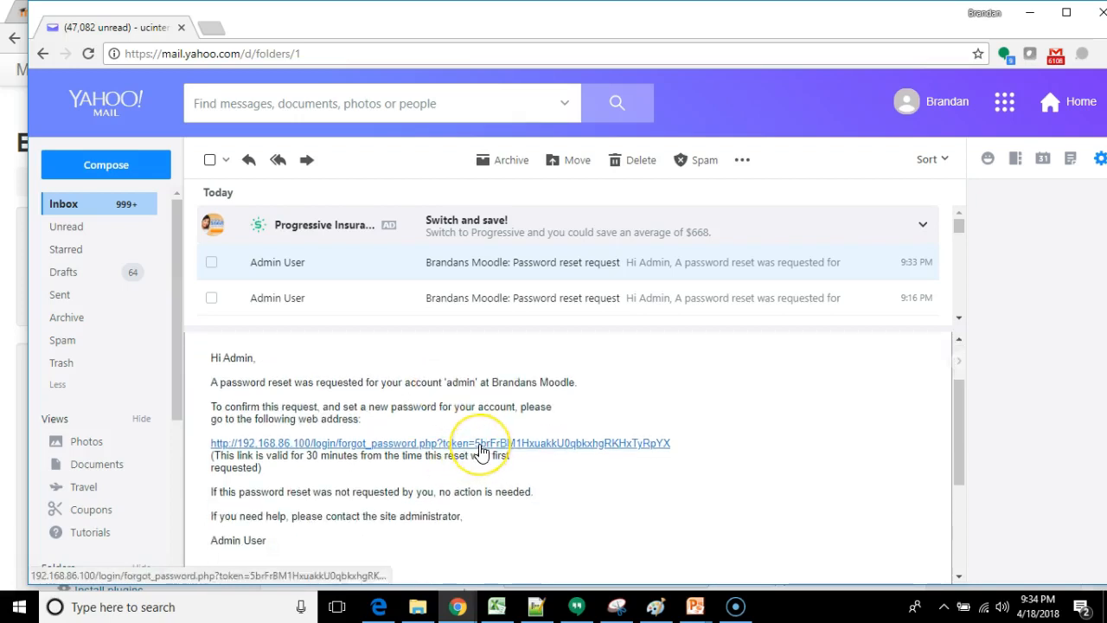
pyautogui.click(481, 443)
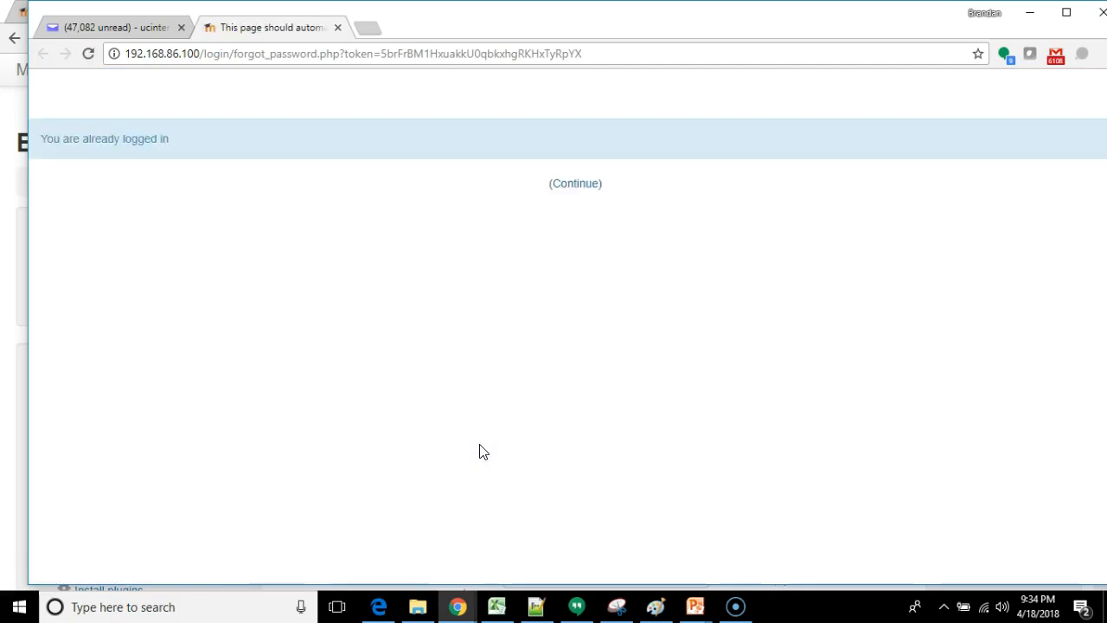
pyautogui.click(112, 28)
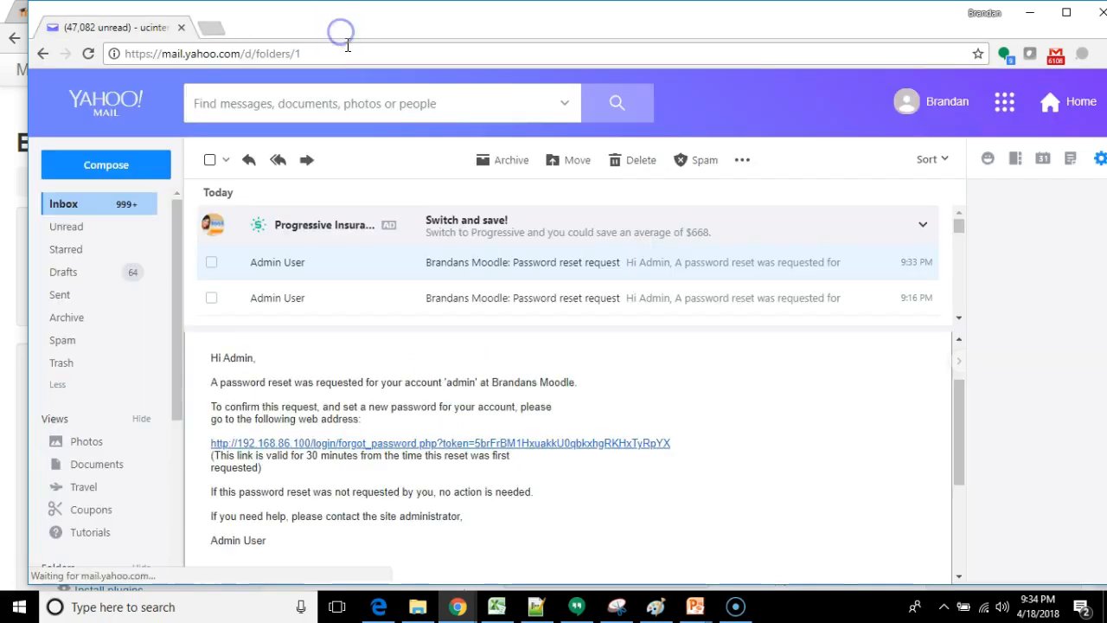